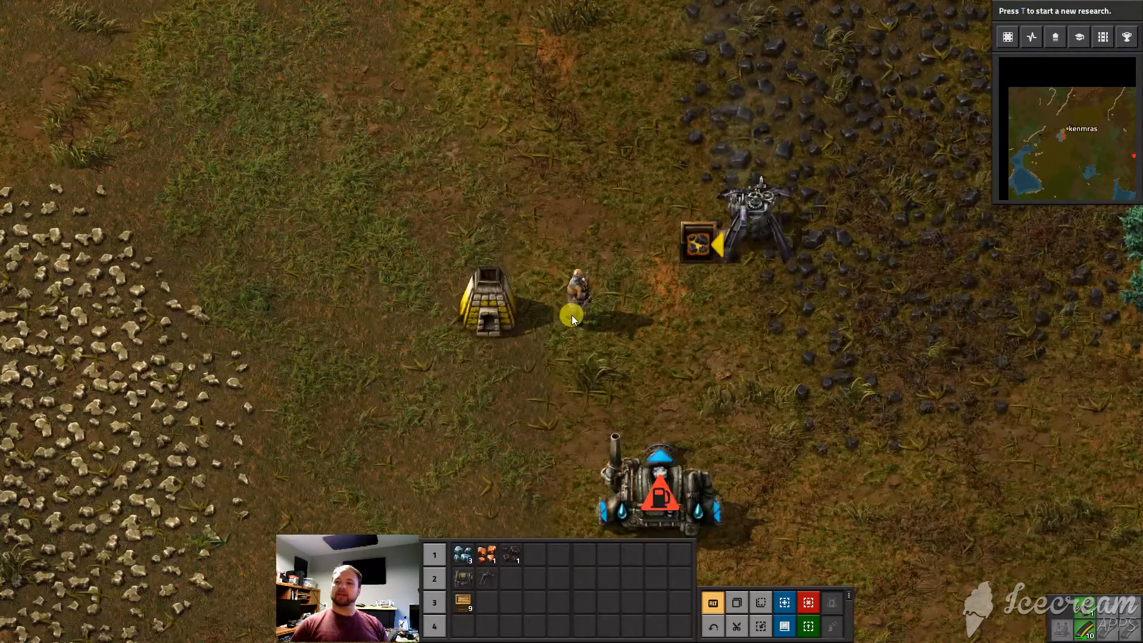
Bring up the character crafting window with E and browse the Combat then Logistics recipe tabs
key(e)
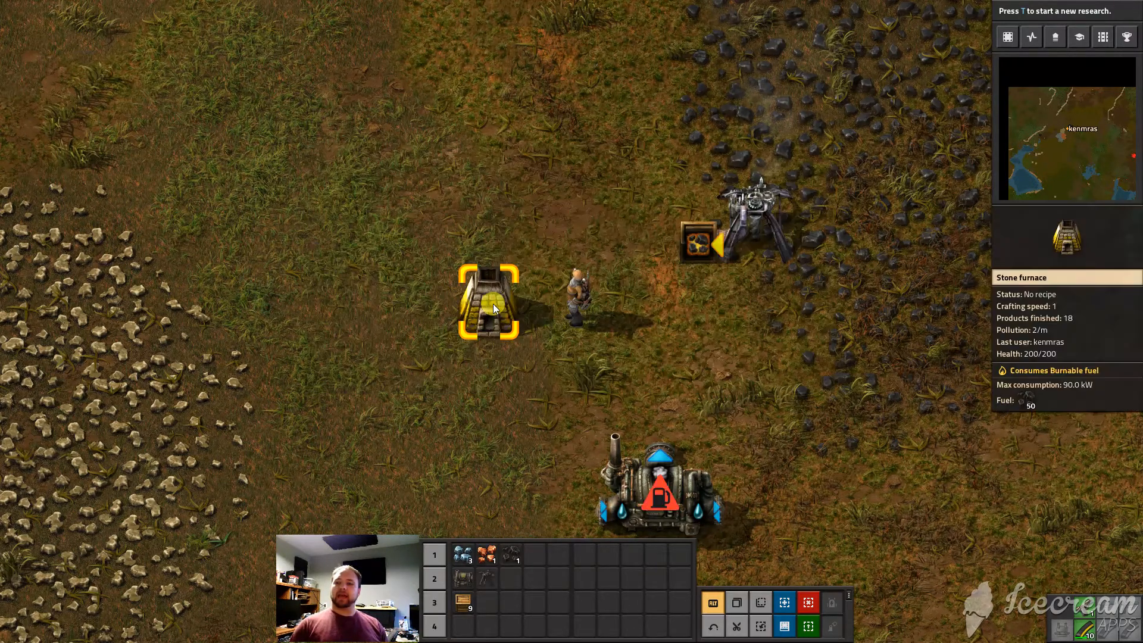
key(e)
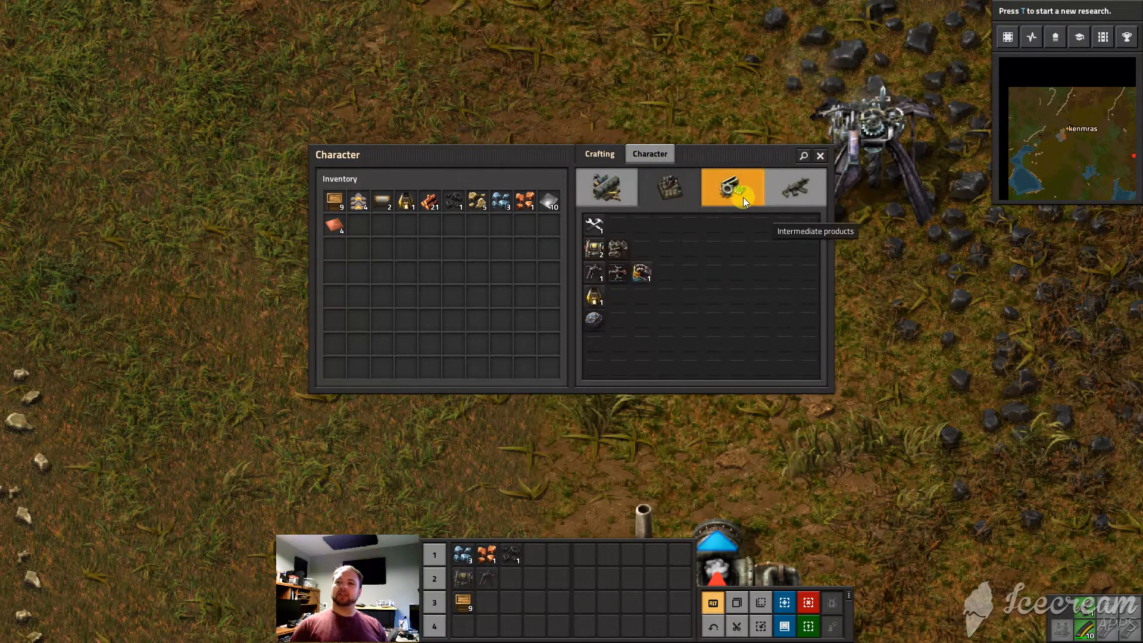
click(794, 187)
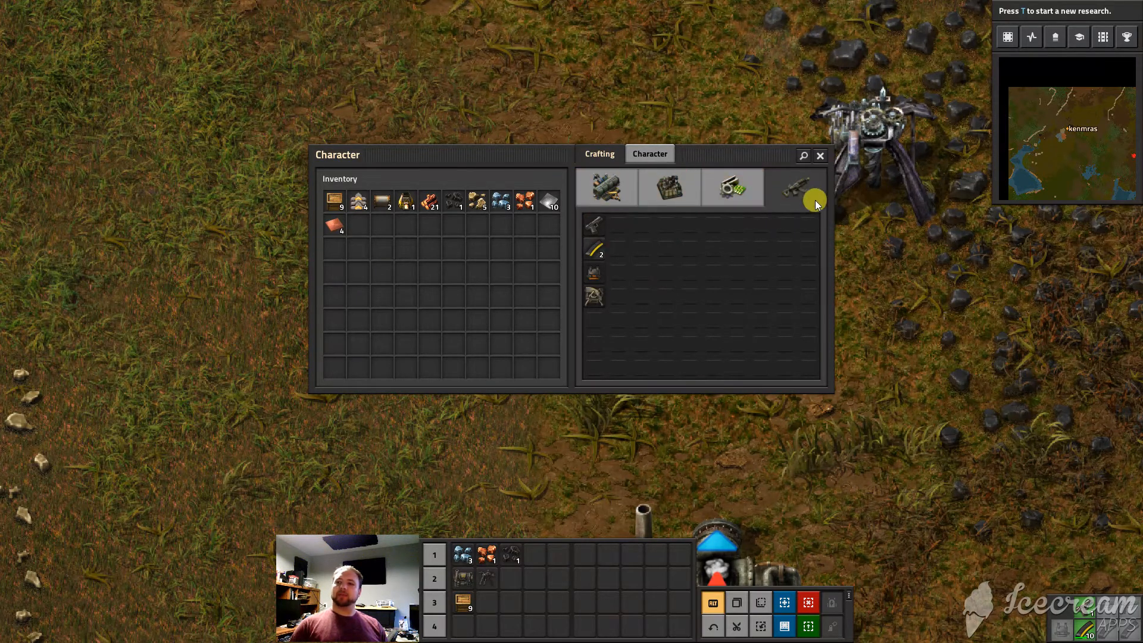
mouse_move(791, 200)
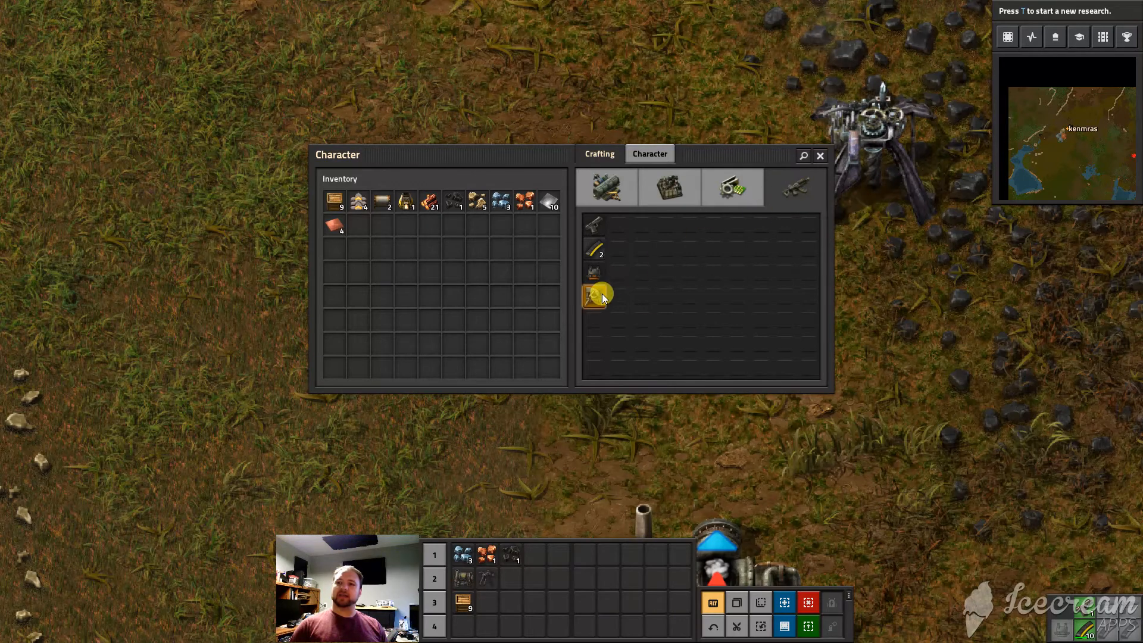
click(605, 187)
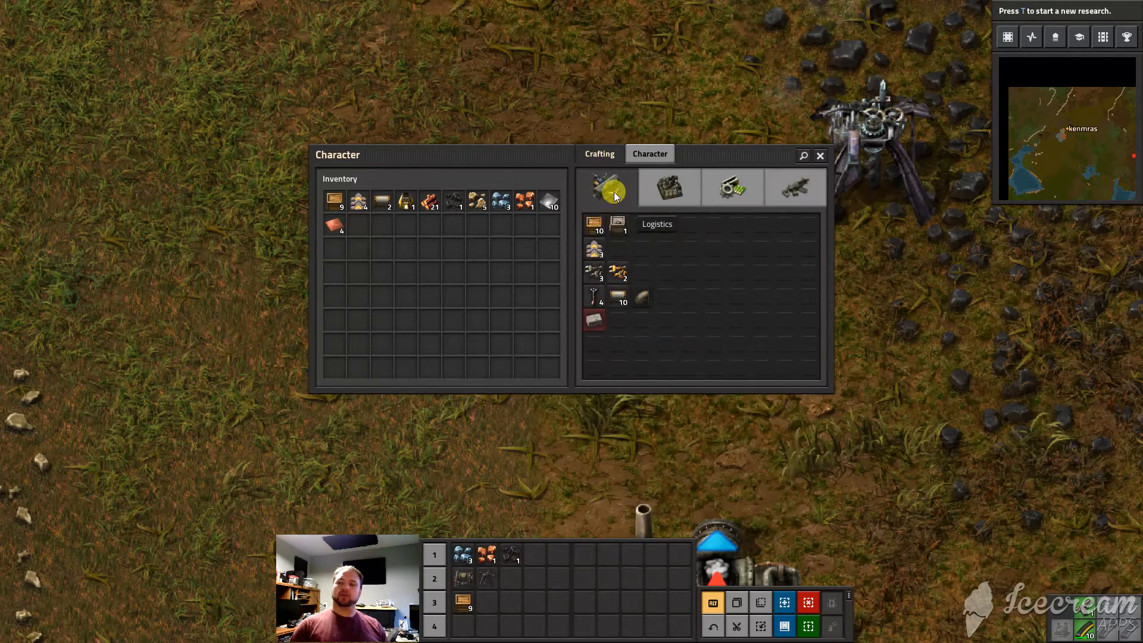
mouse_move(618, 225)
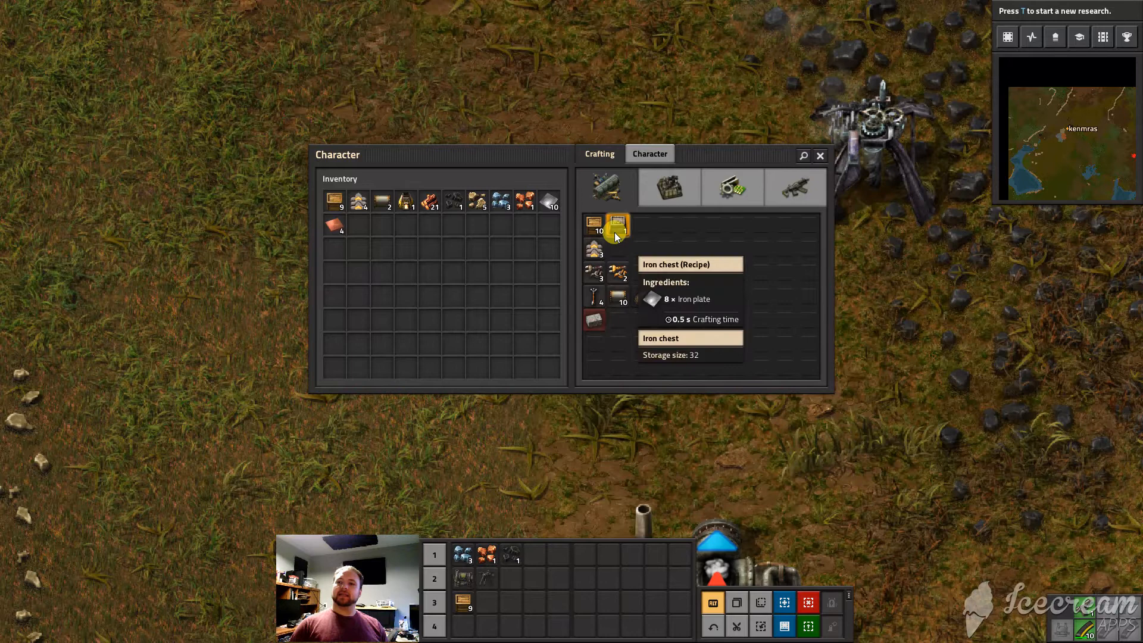
mouse_move(594, 248)
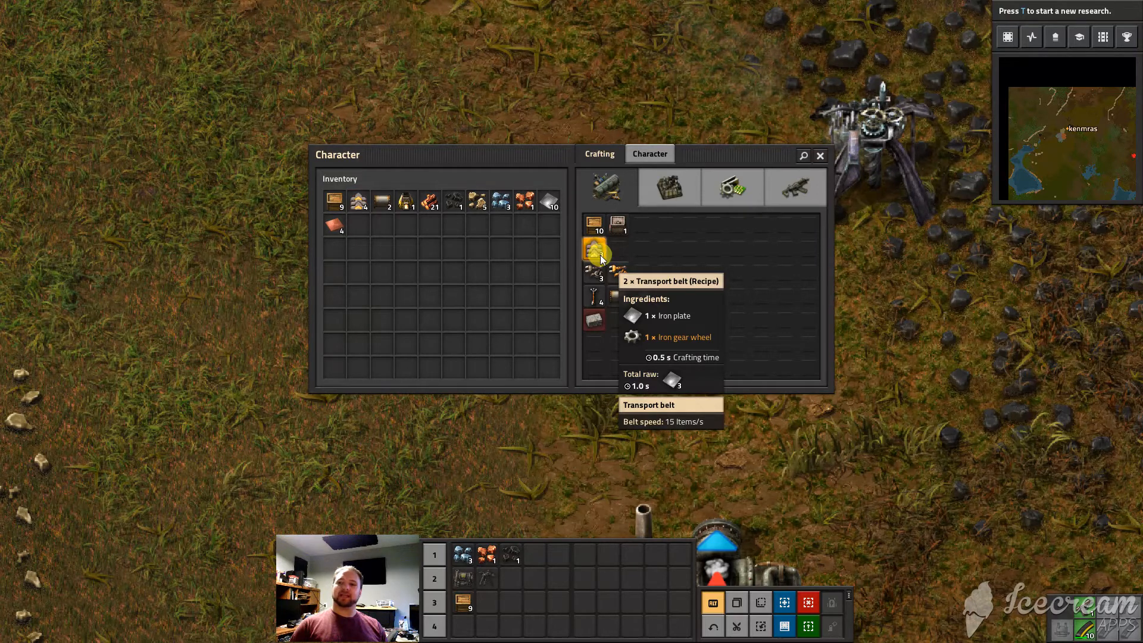
Hand-craft two batches of transport belts, an iron gear wheel and an inserter, then view Production recipes
click(595, 247)
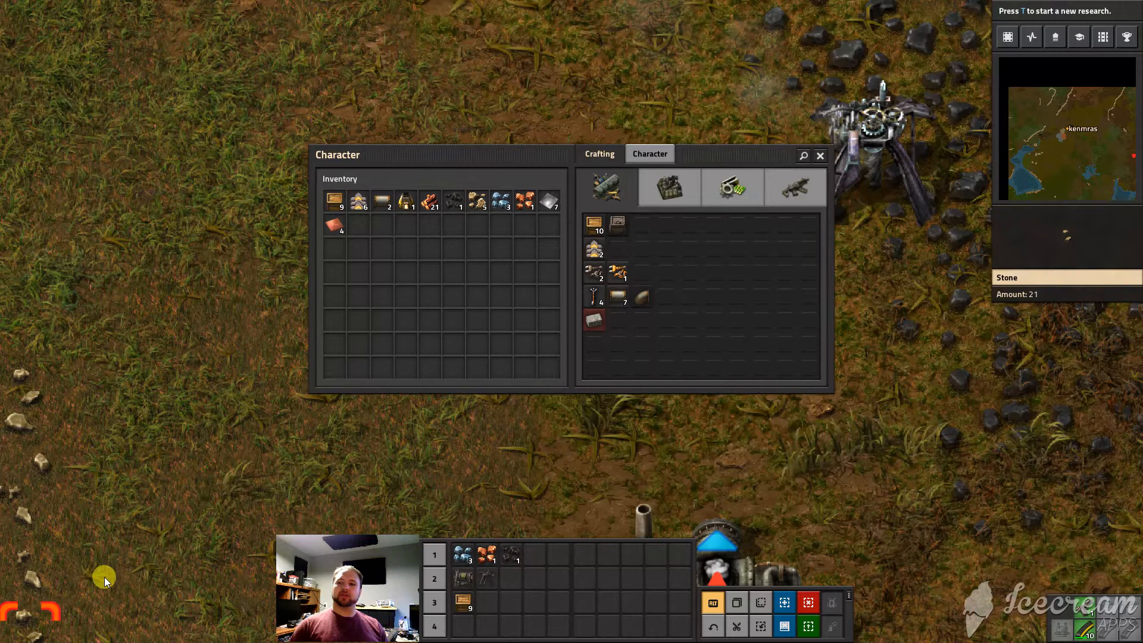
mouse_move(73, 584)
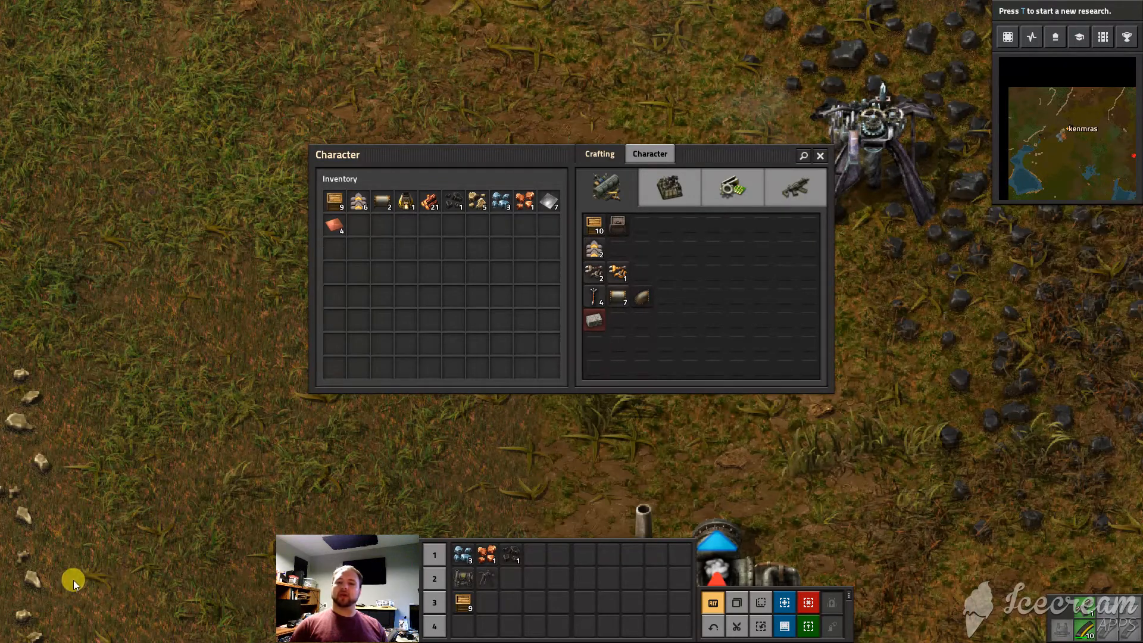
mouse_move(595, 250)
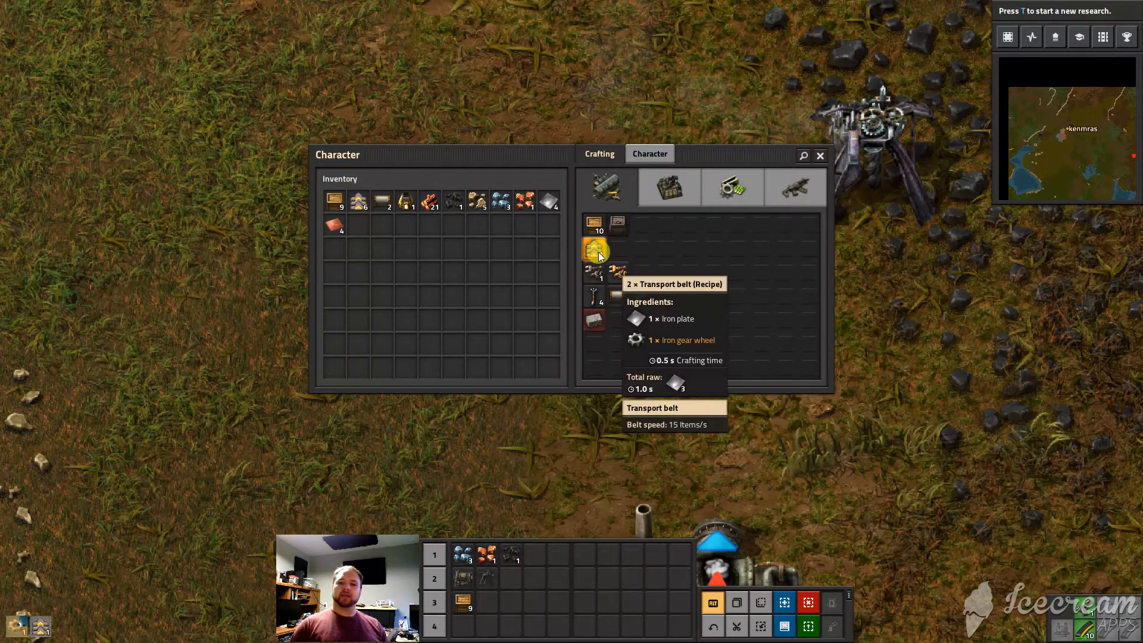
click(731, 187)
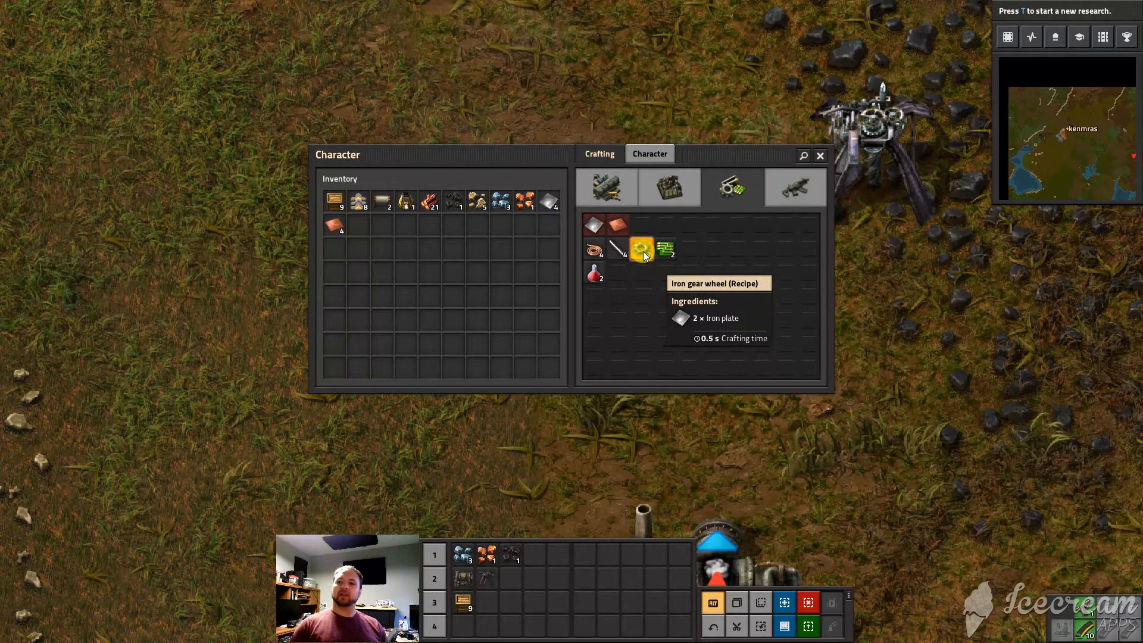
click(605, 187)
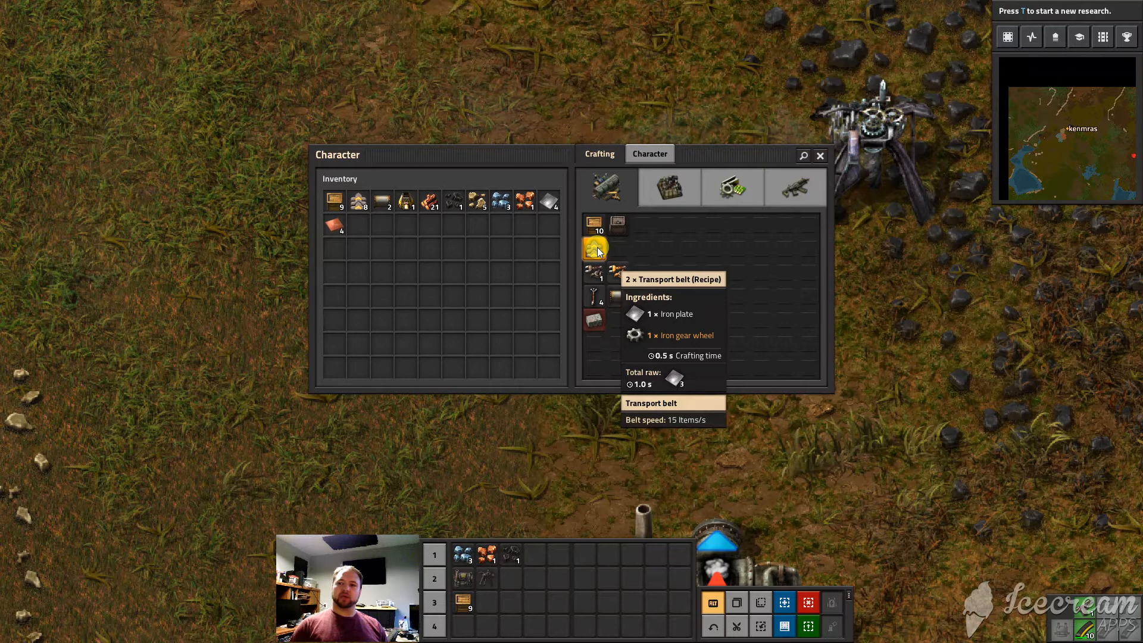
mouse_move(617, 270)
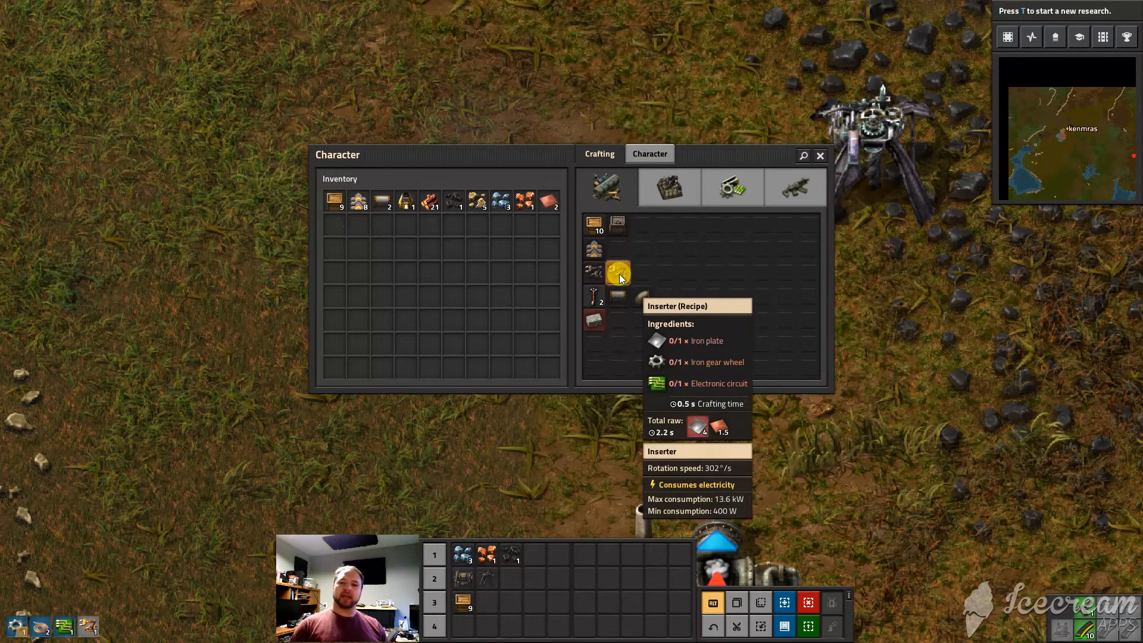
click(618, 273)
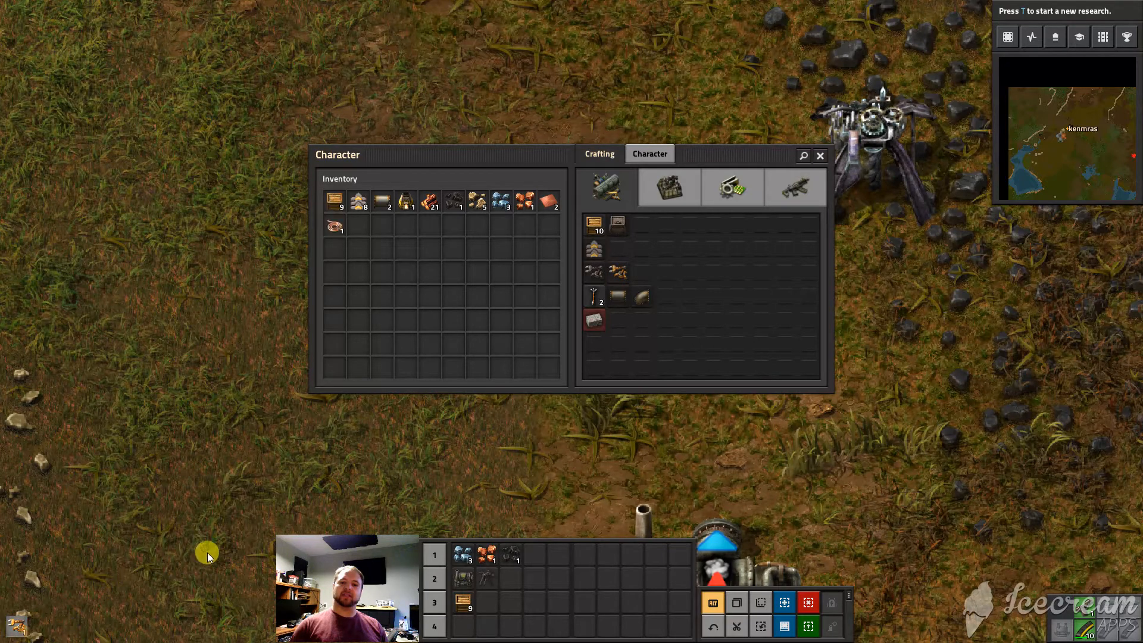
click(616, 270)
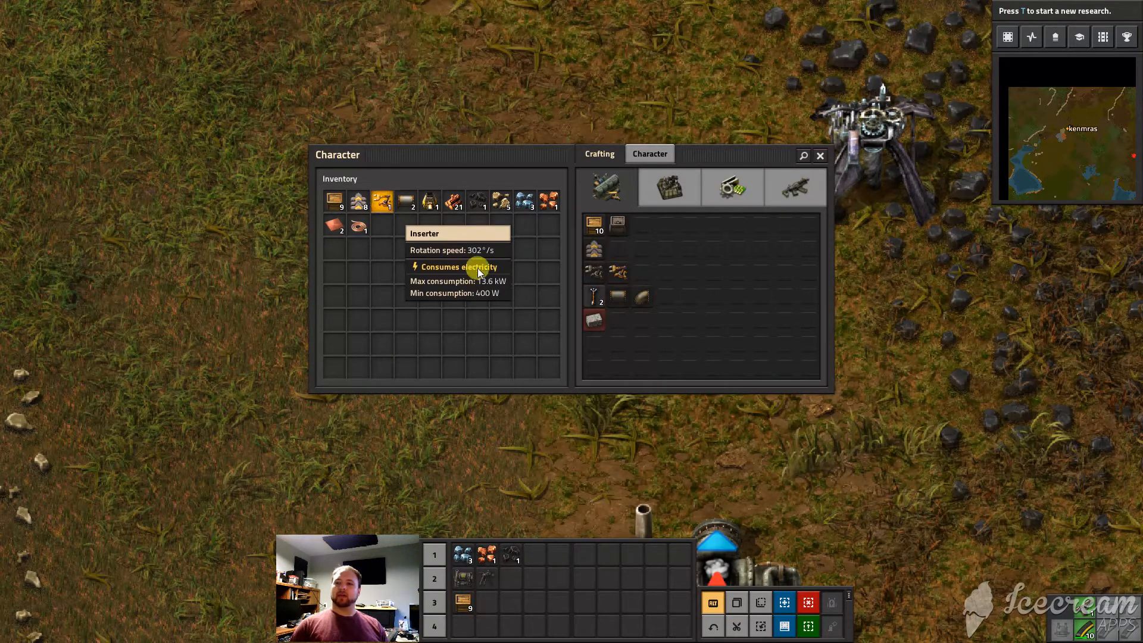
mouse_move(618, 274)
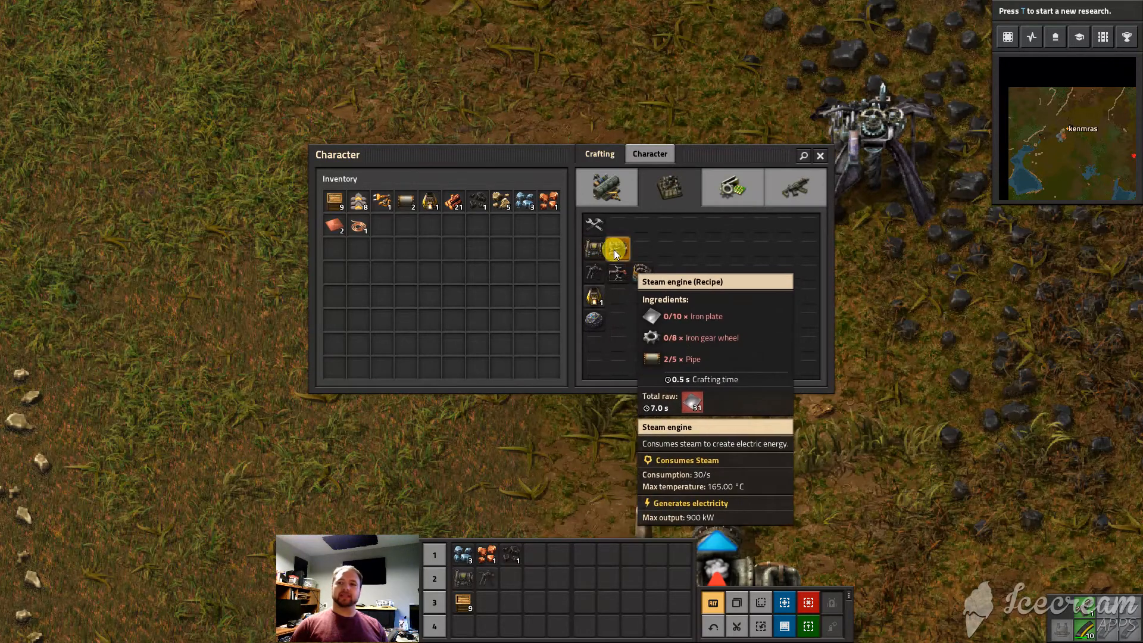
Browse the Logistics, Intermediate products and Combat recipe categories, then close the character window
click(606, 187)
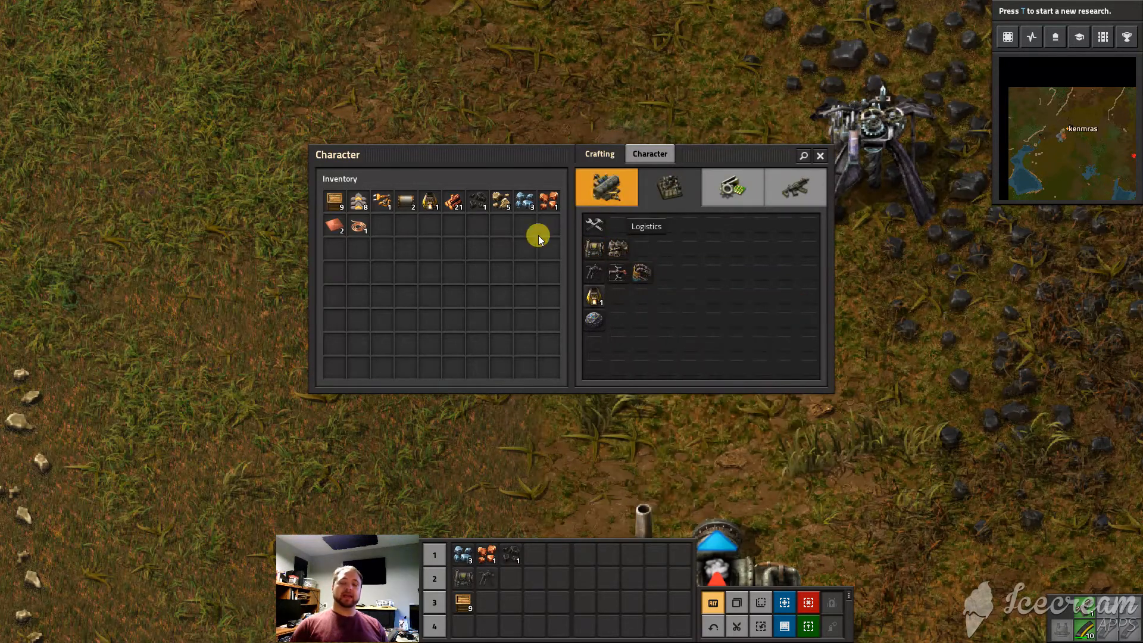
mouse_move(400, 248)
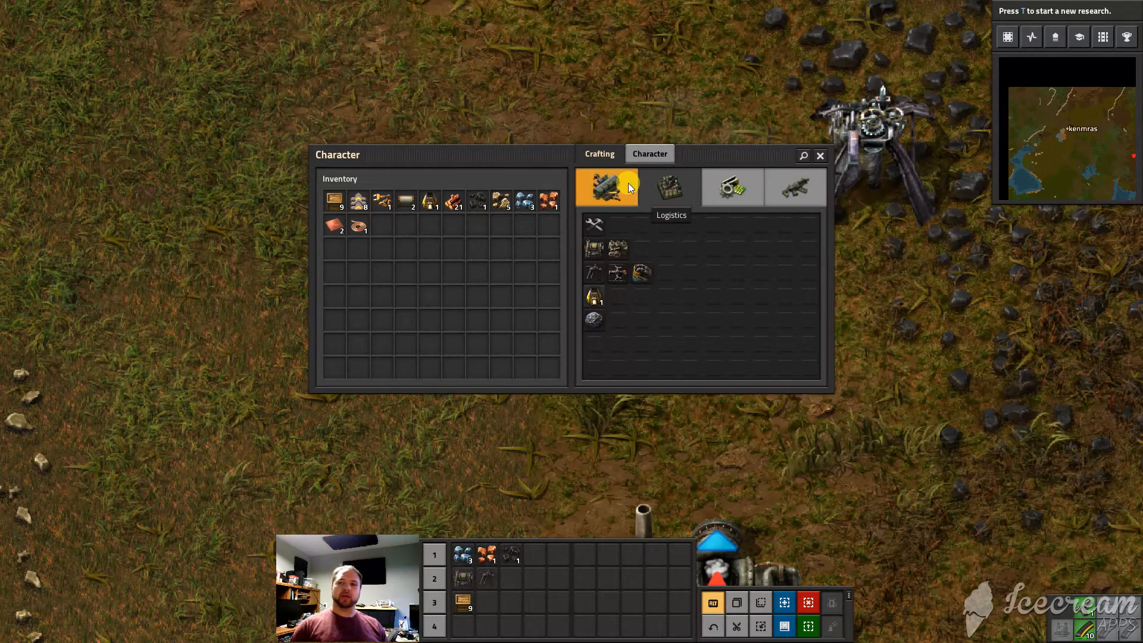
mouse_move(683, 257)
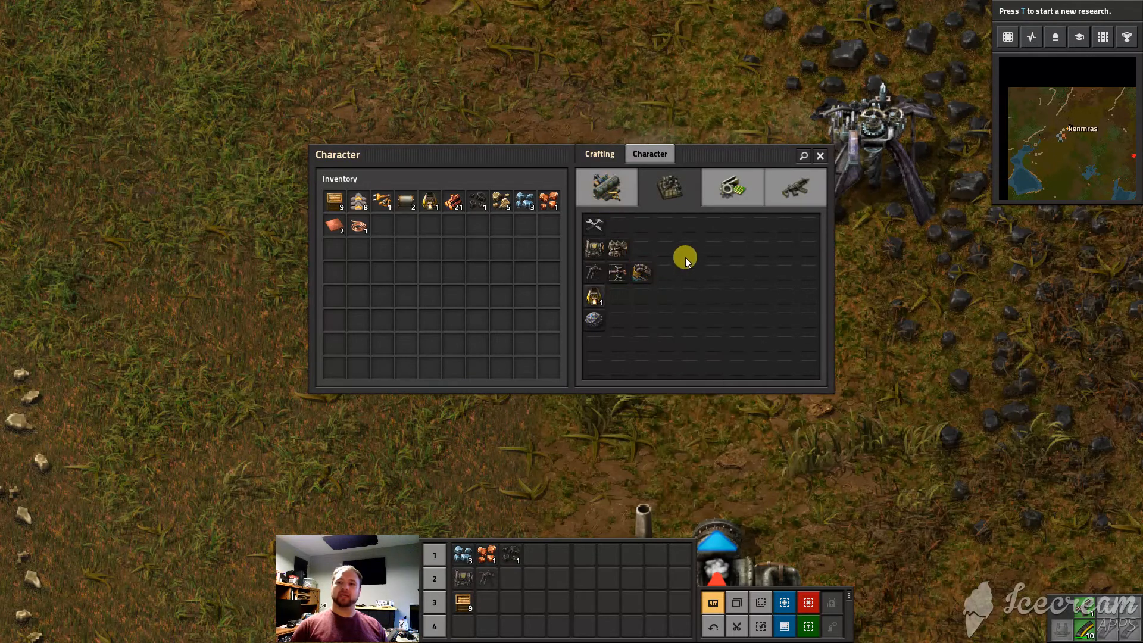
mouse_move(641, 274)
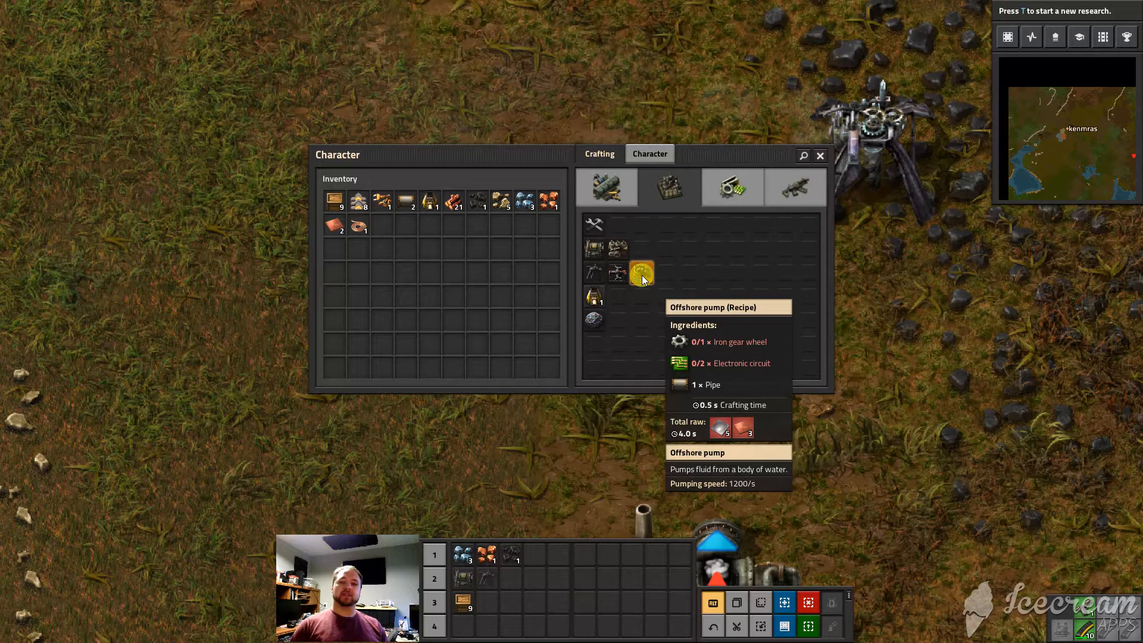
mouse_move(611, 295)
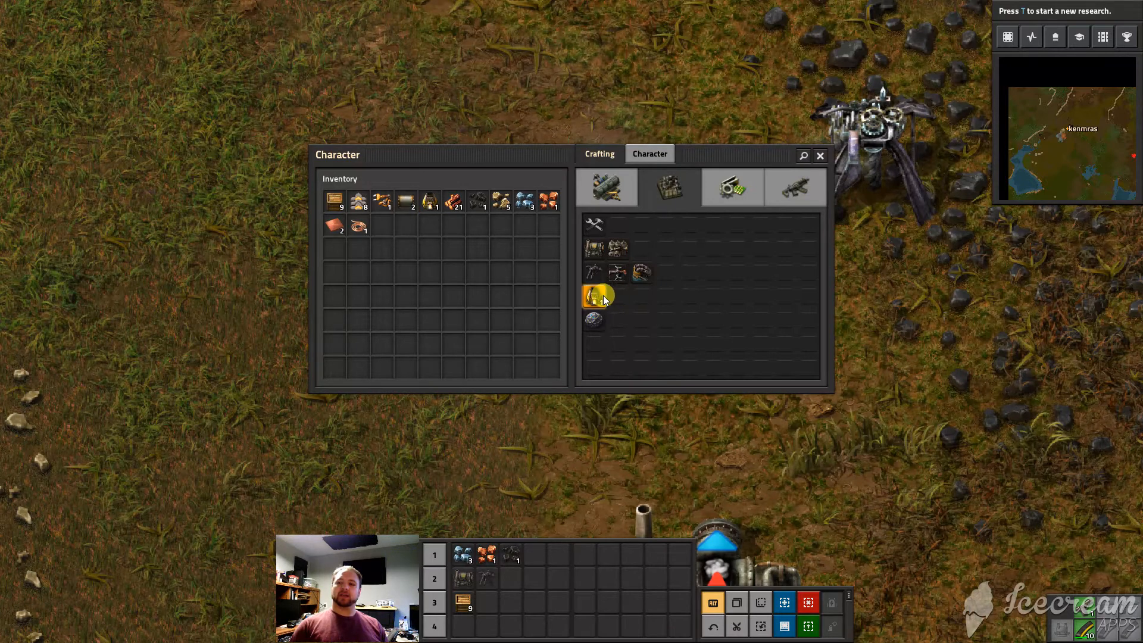
click(668, 187)
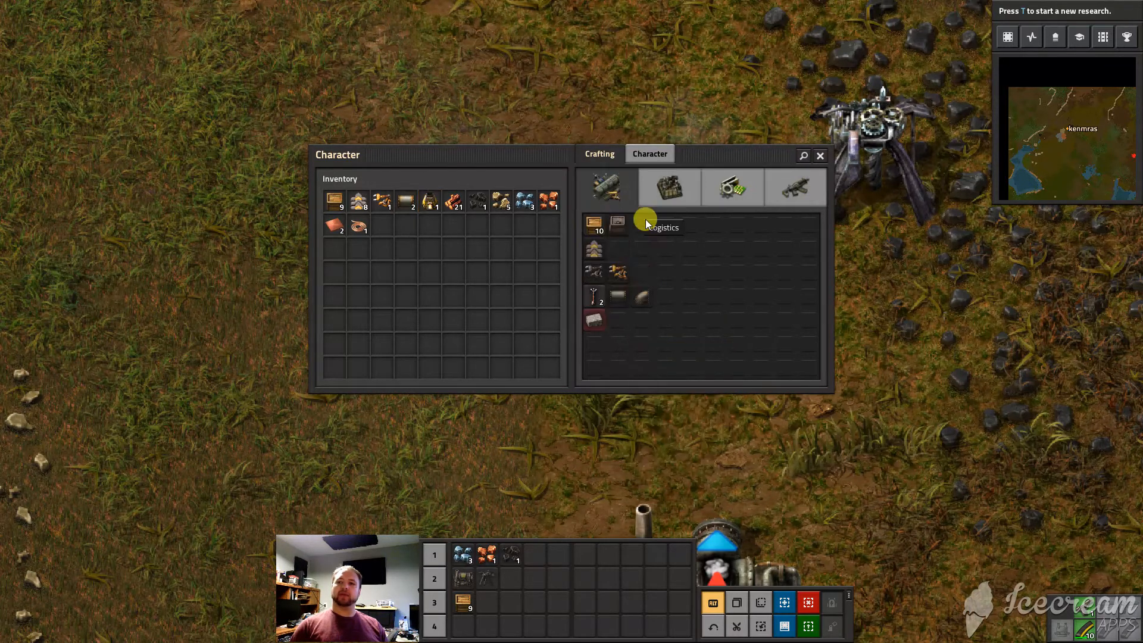
mouse_move(545, 203)
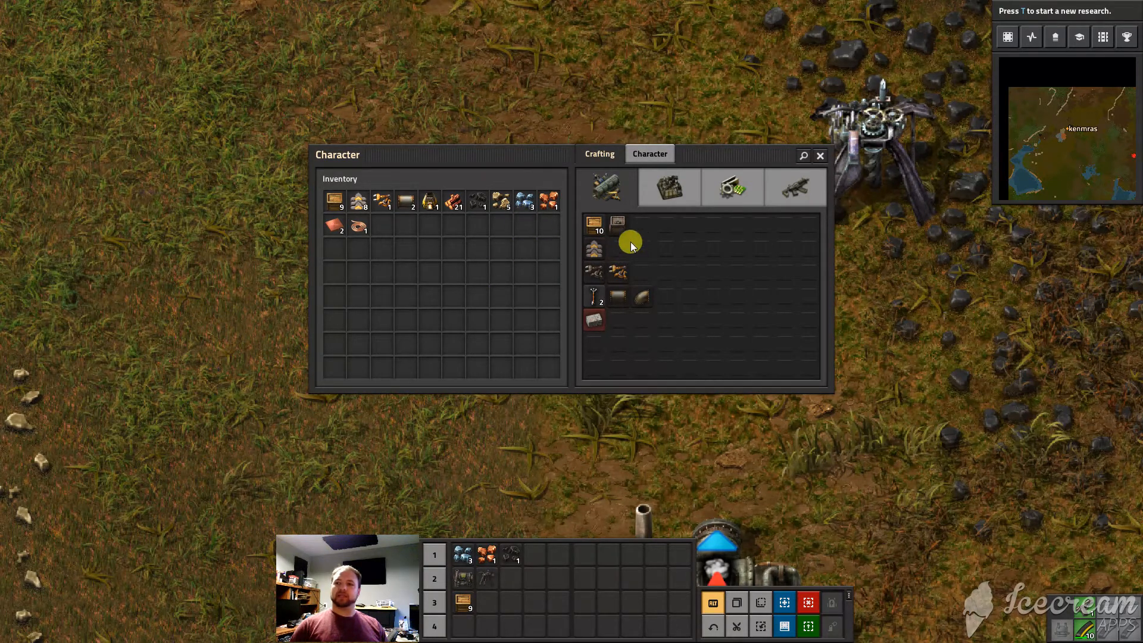
click(732, 187)
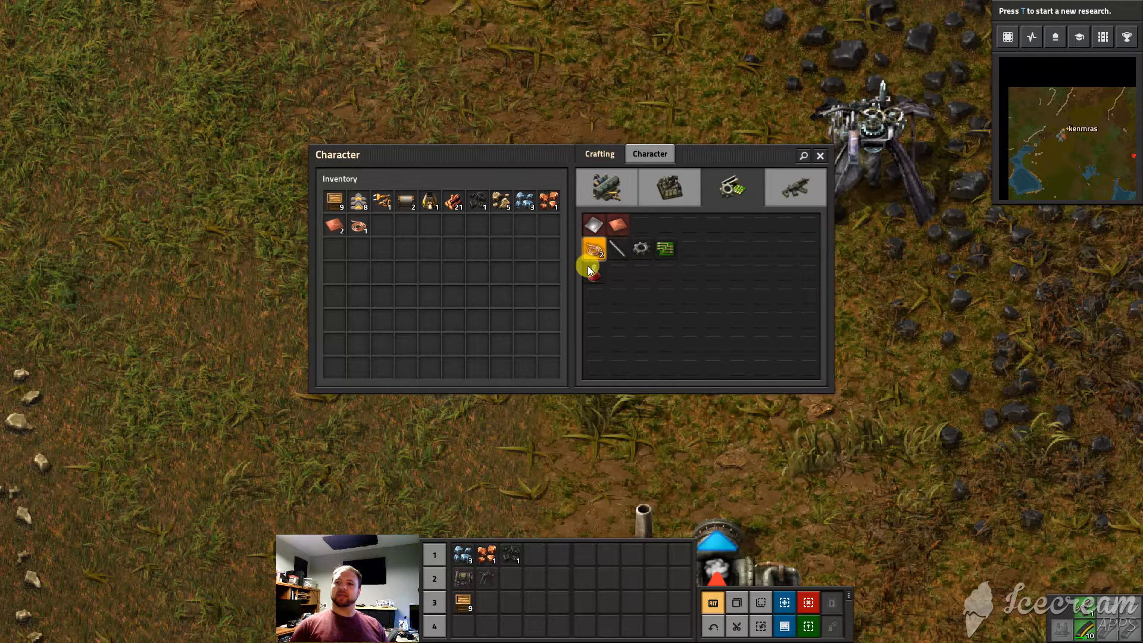
mouse_move(665, 251)
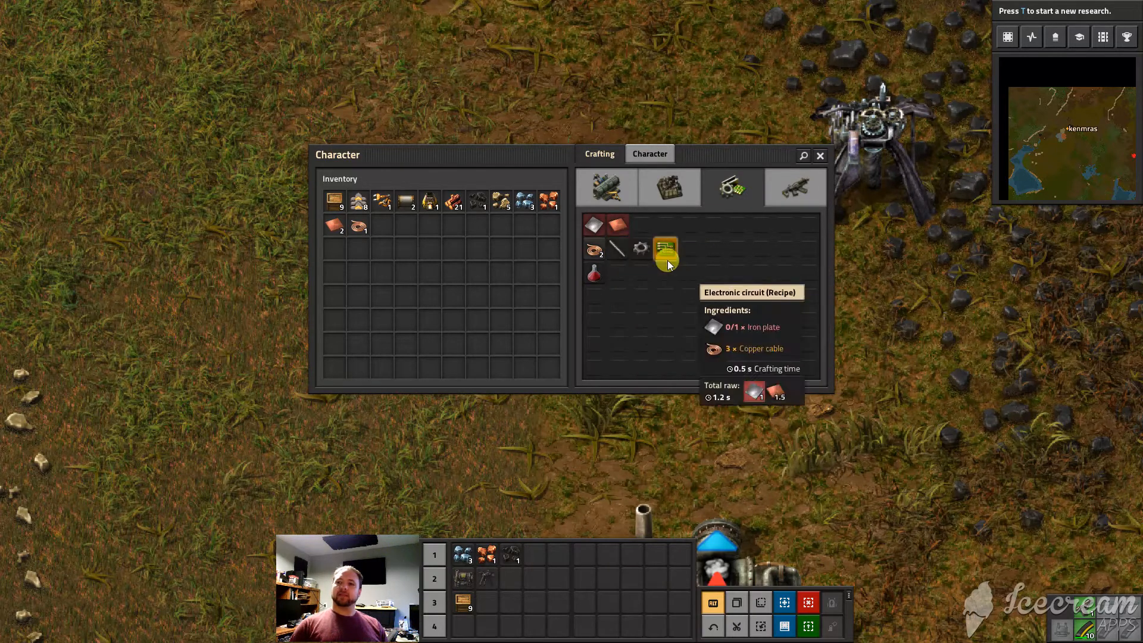
click(605, 187)
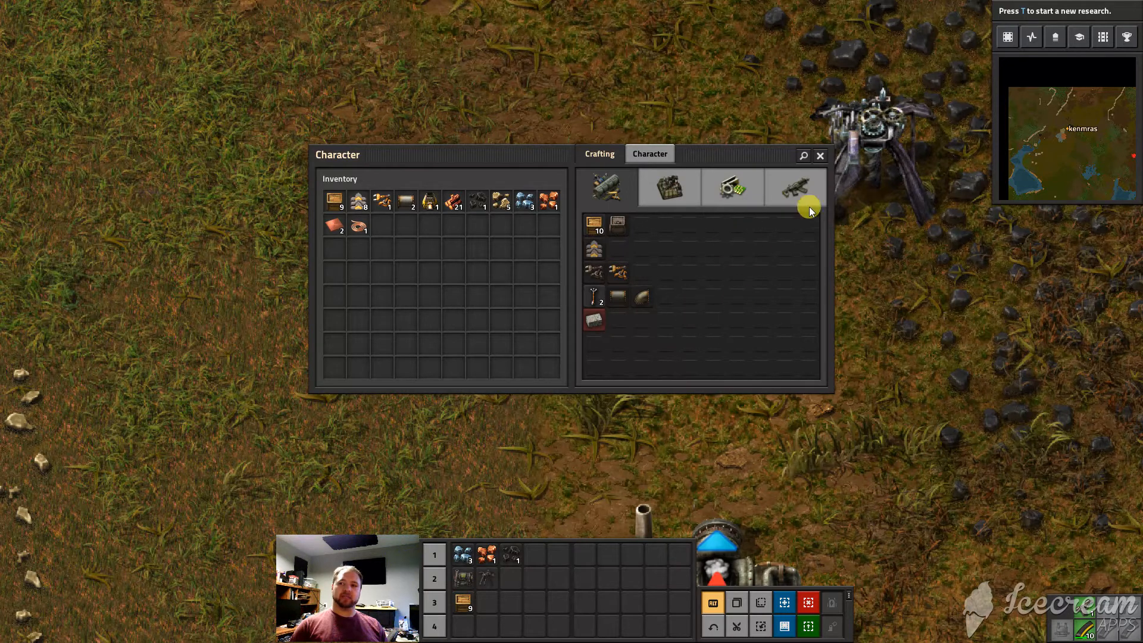
mouse_move(655, 177)
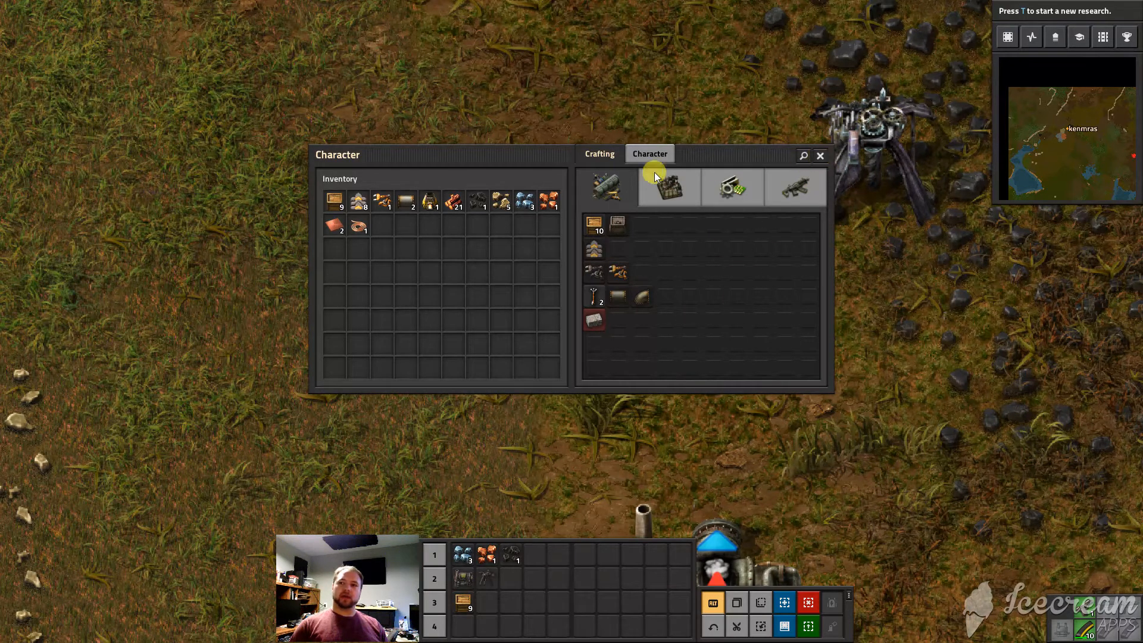
click(794, 187)
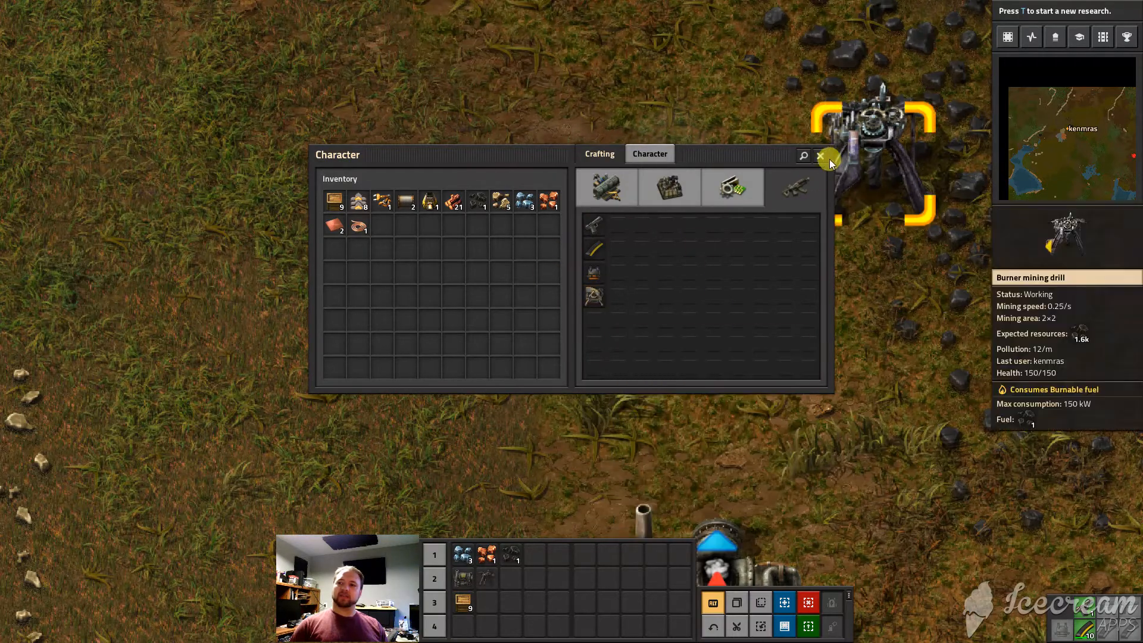
click(820, 156)
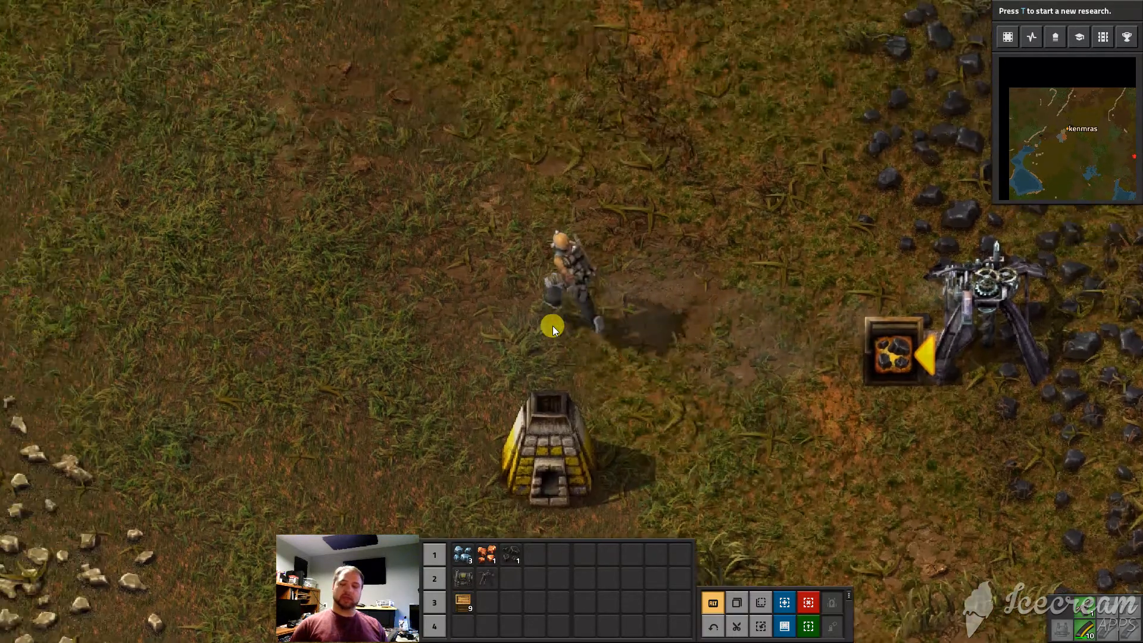
Bring up the technology tree with T, showing Automation available with its cost and effects
key(t)
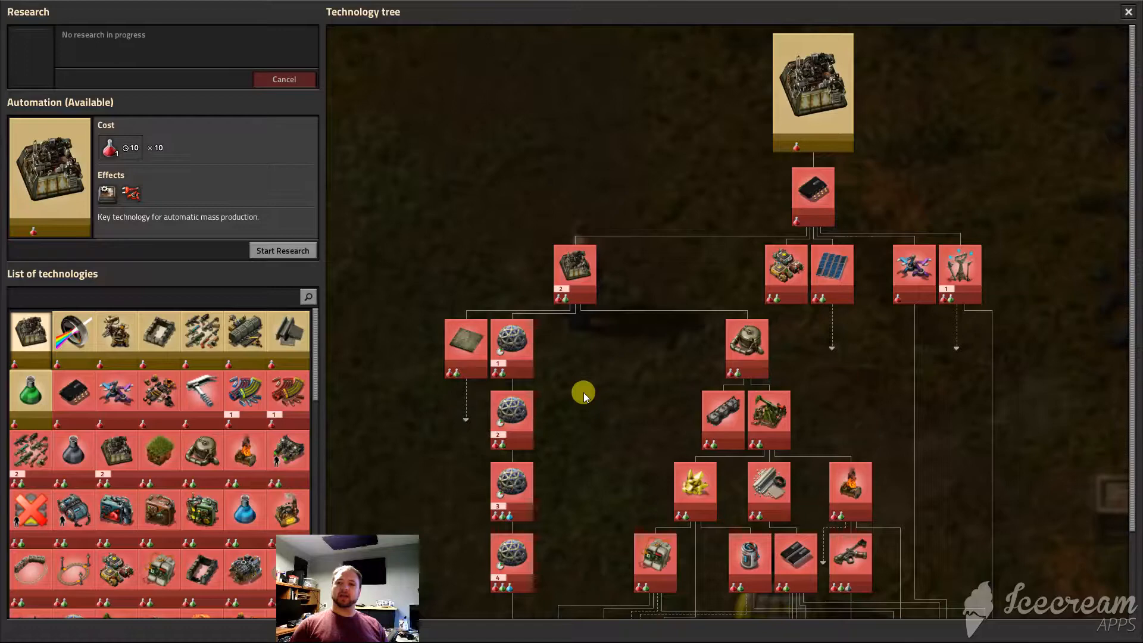
mouse_move(551, 177)
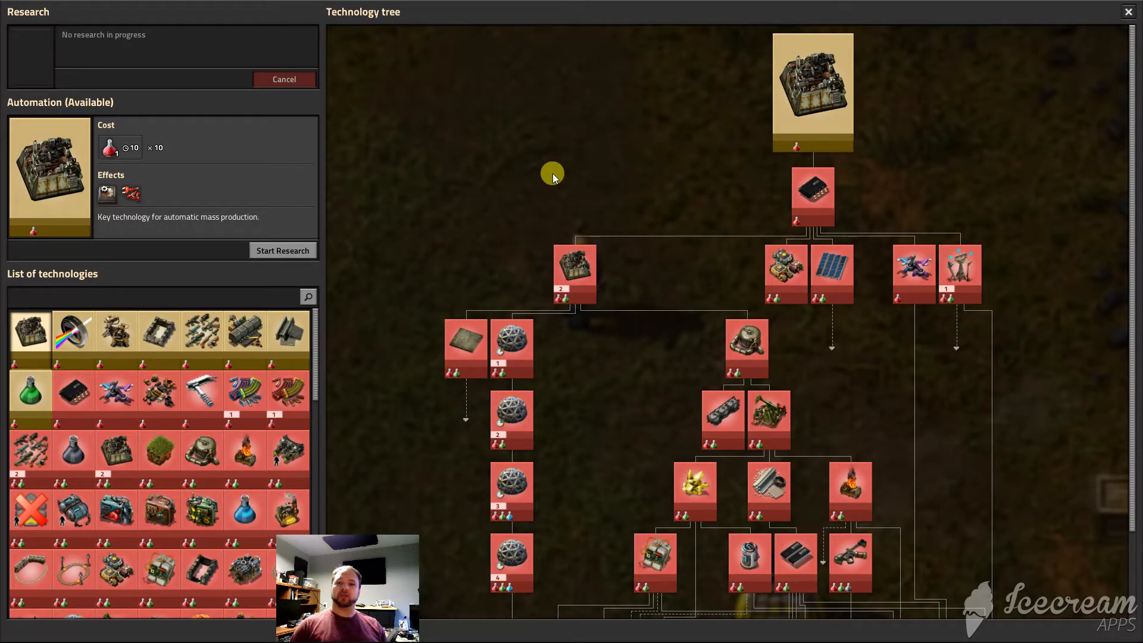
mouse_move(729, 151)
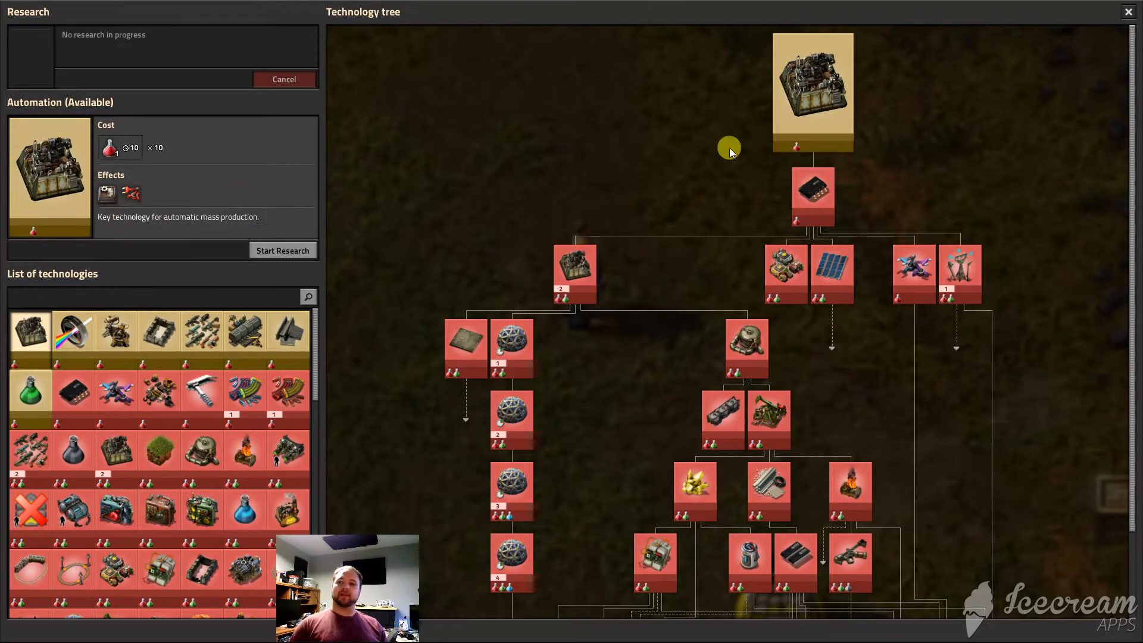
mouse_move(811, 78)
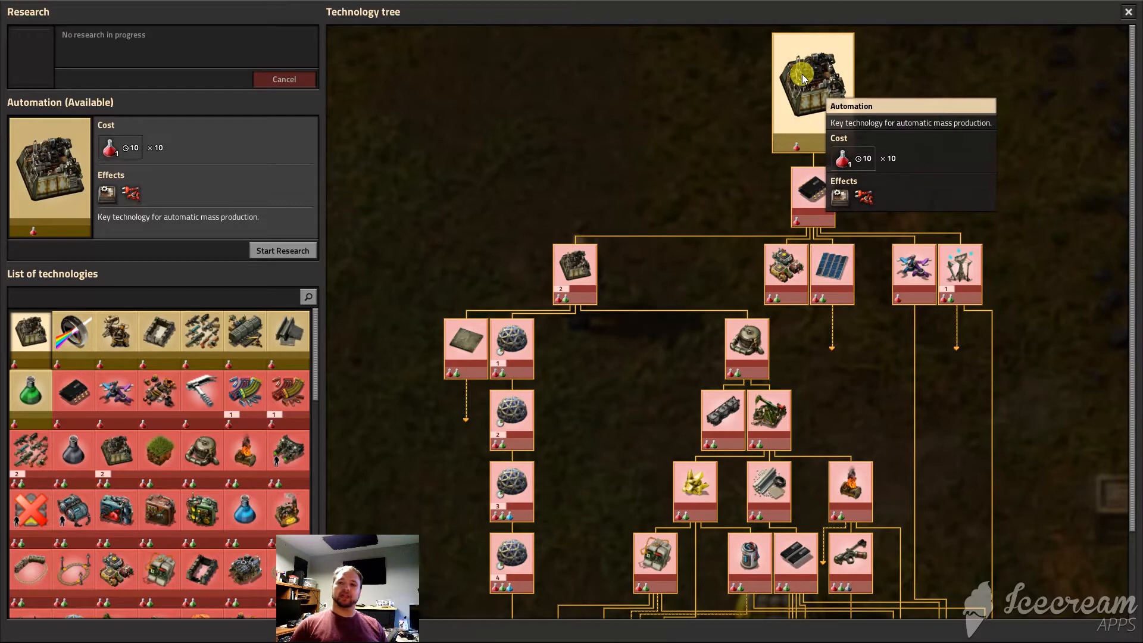
mouse_move(801, 79)
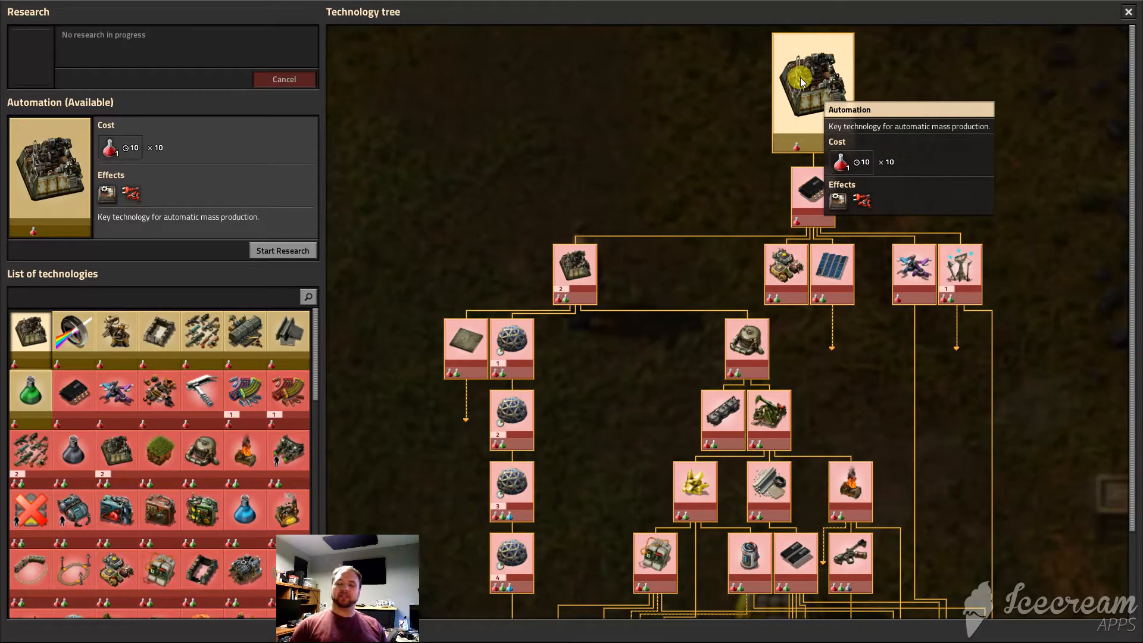
mouse_move(807, 83)
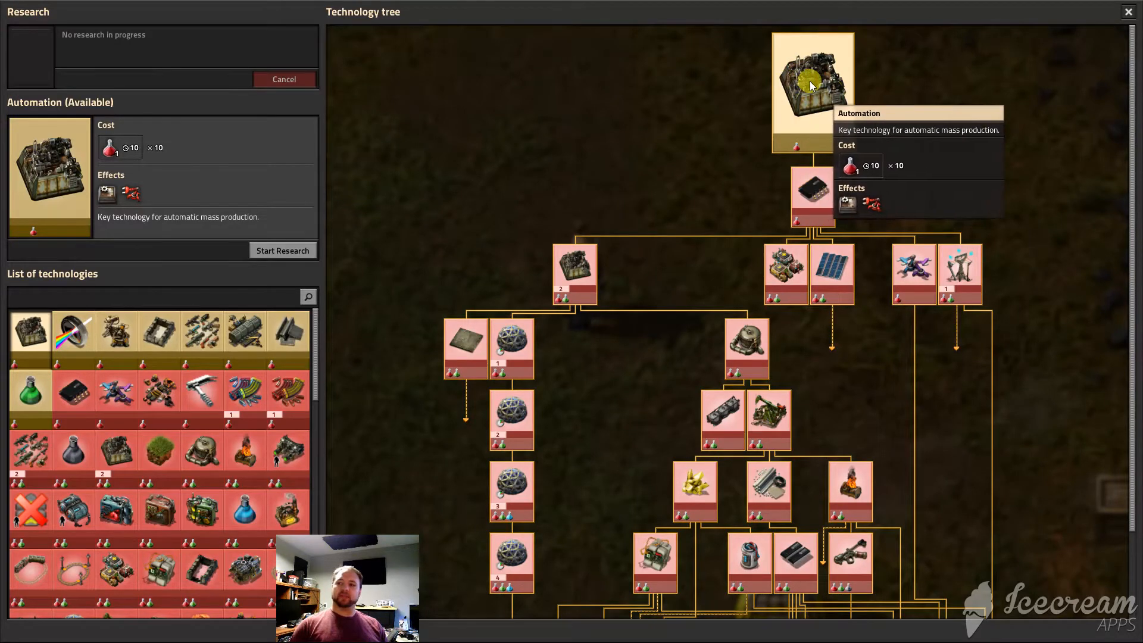
mouse_move(533, 168)
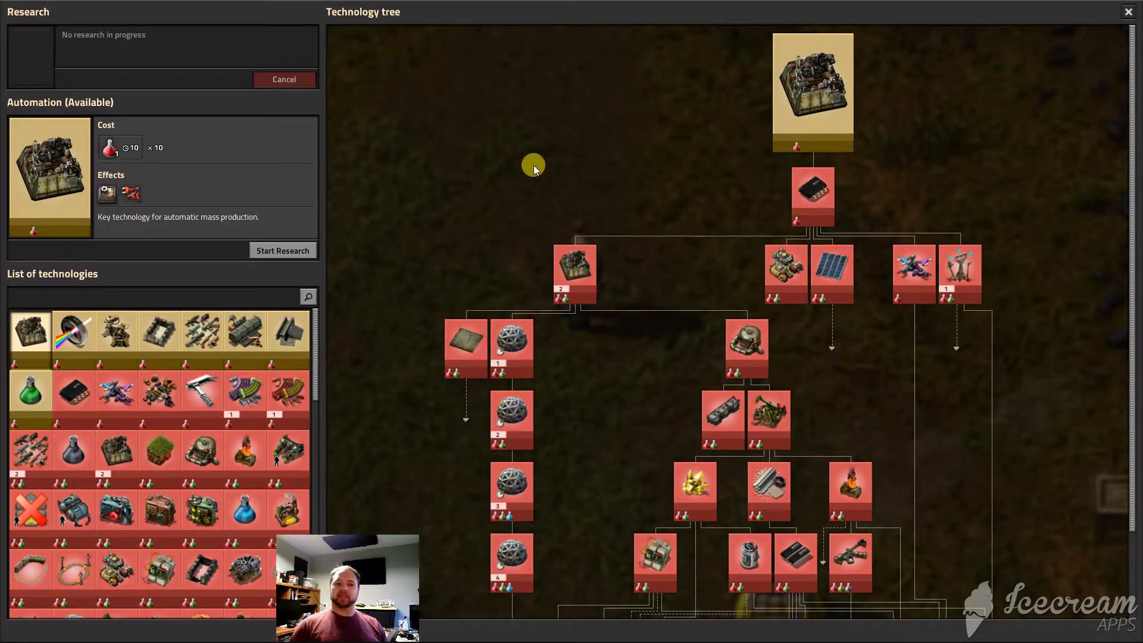
mouse_move(815, 87)
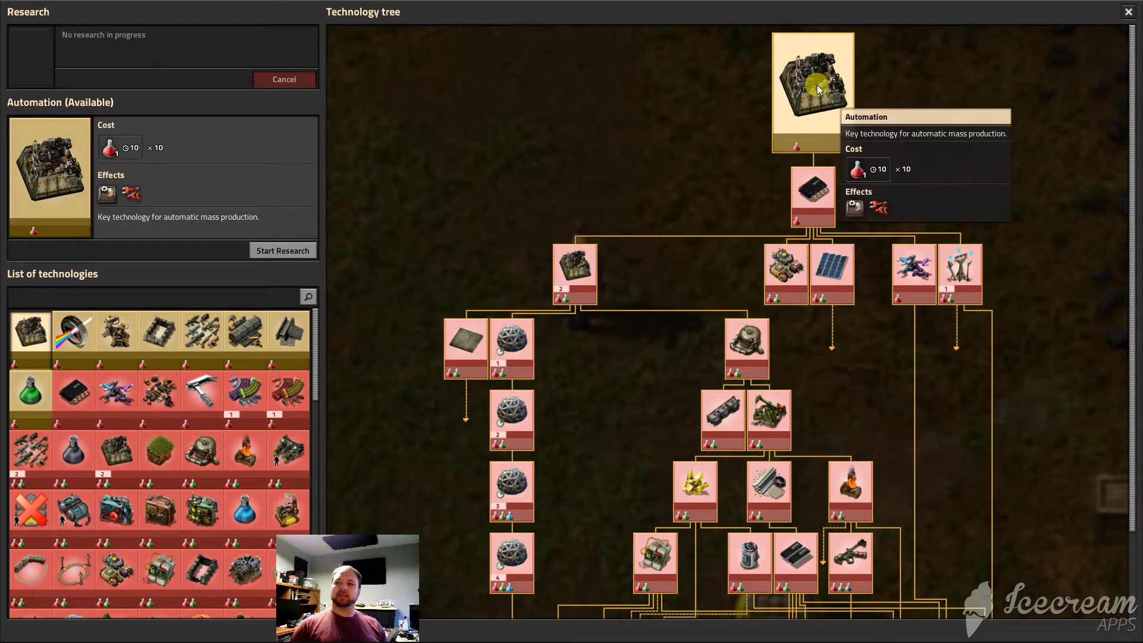
mouse_move(106, 195)
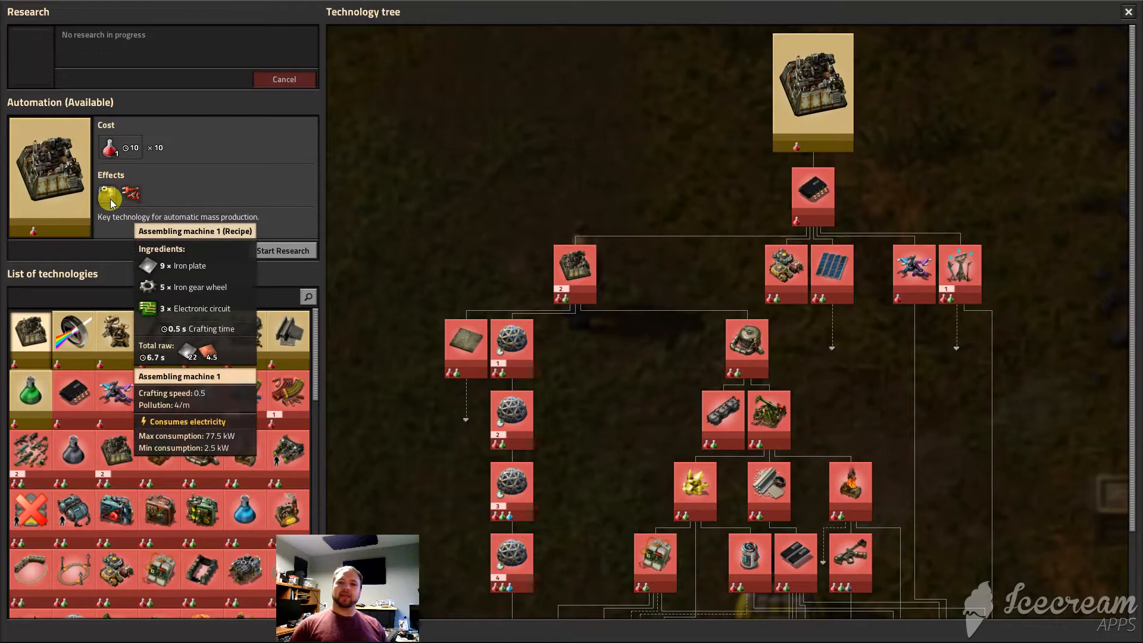
mouse_move(472, 171)
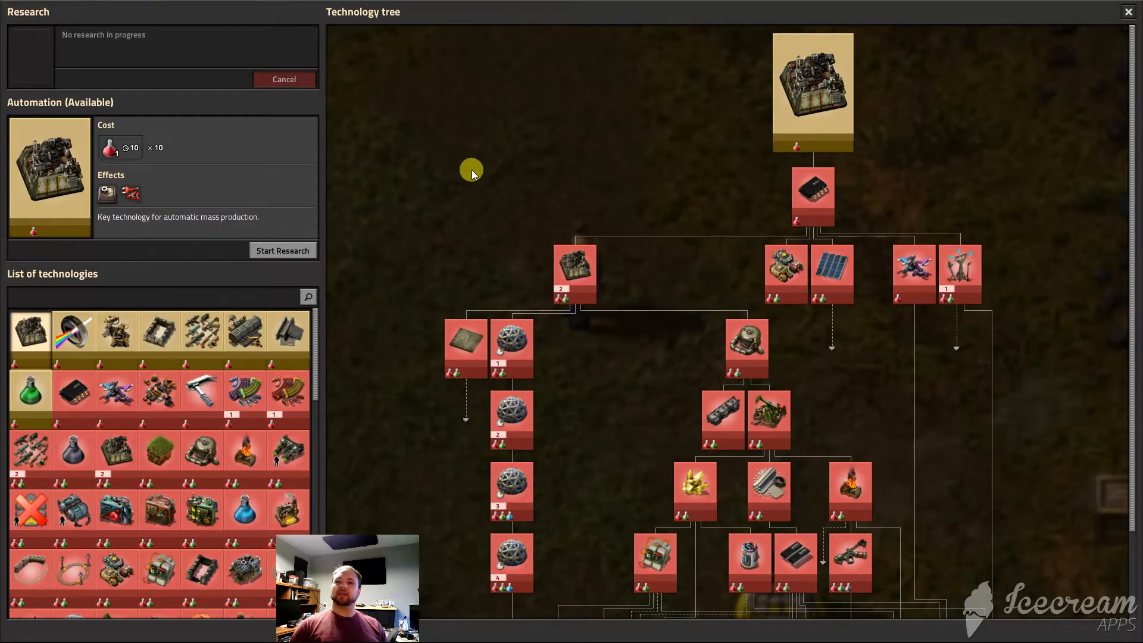
mouse_move(122, 202)
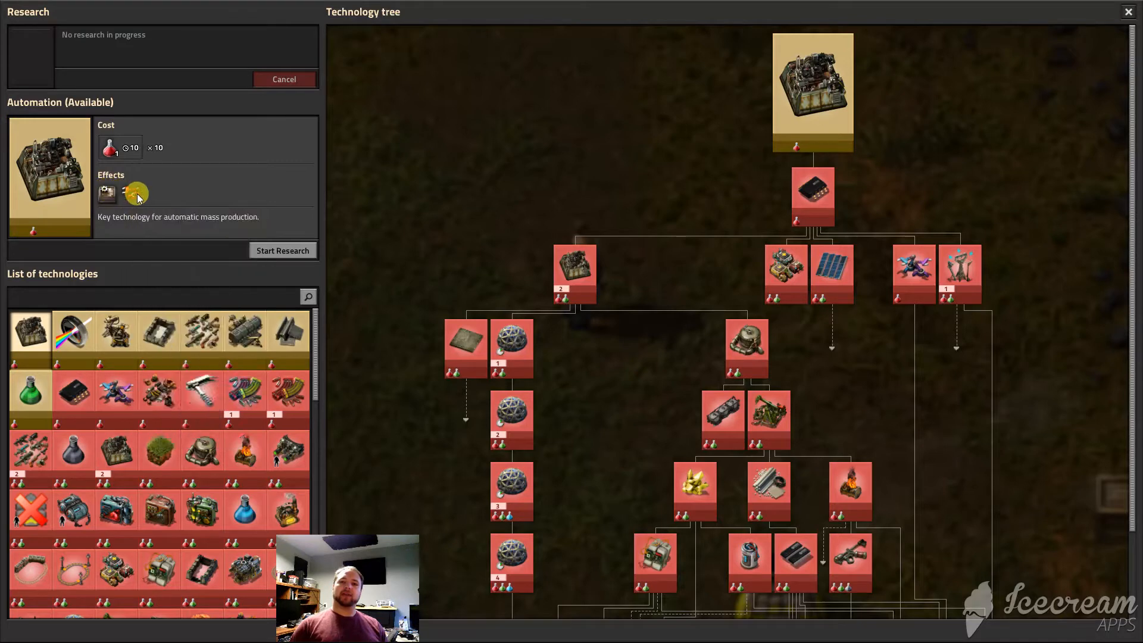
mouse_move(134, 193)
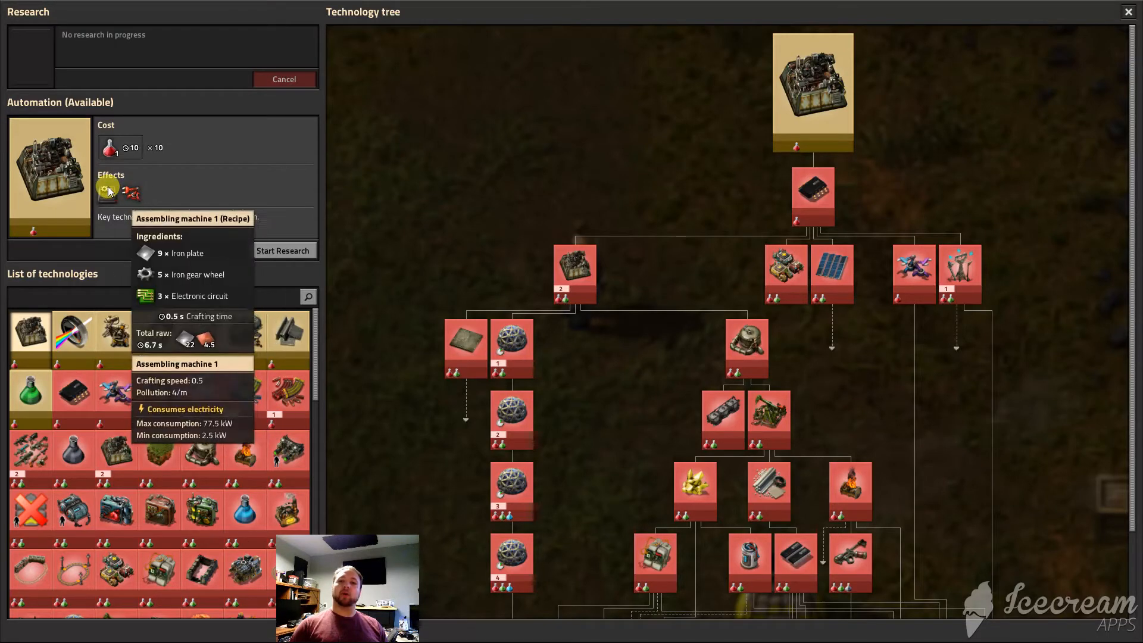
mouse_move(106, 192)
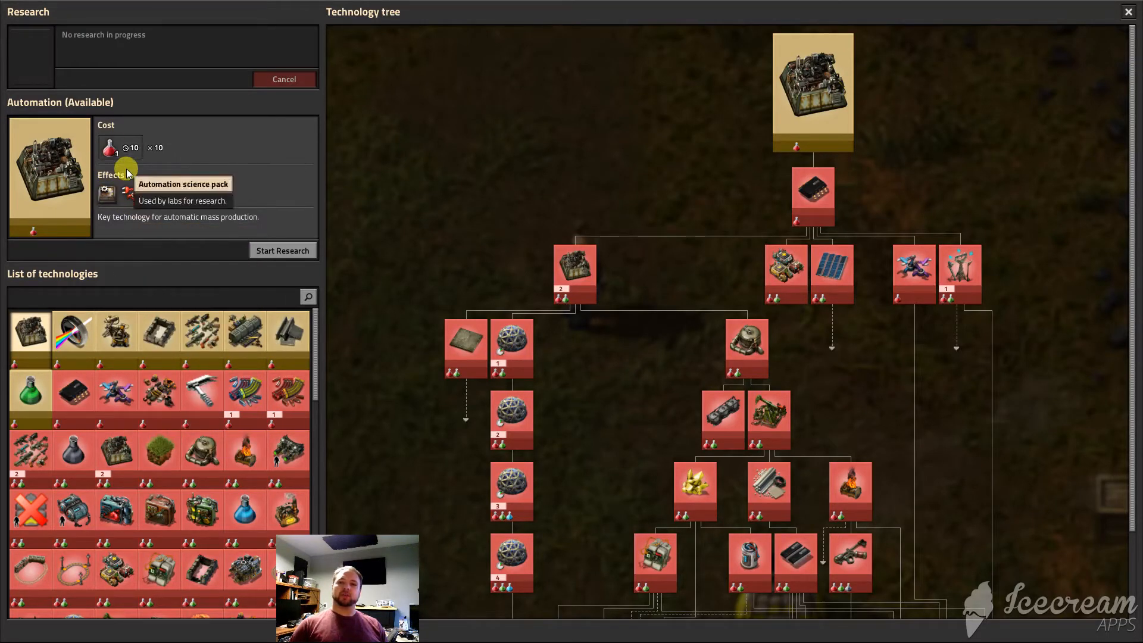
mouse_move(113, 150)
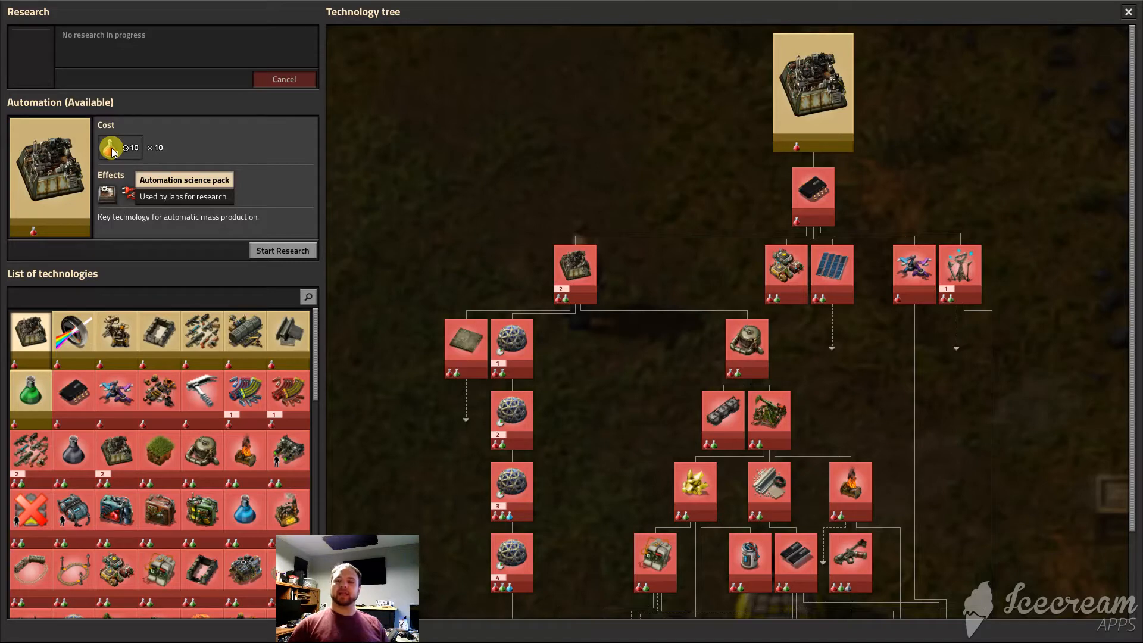
mouse_move(115, 460)
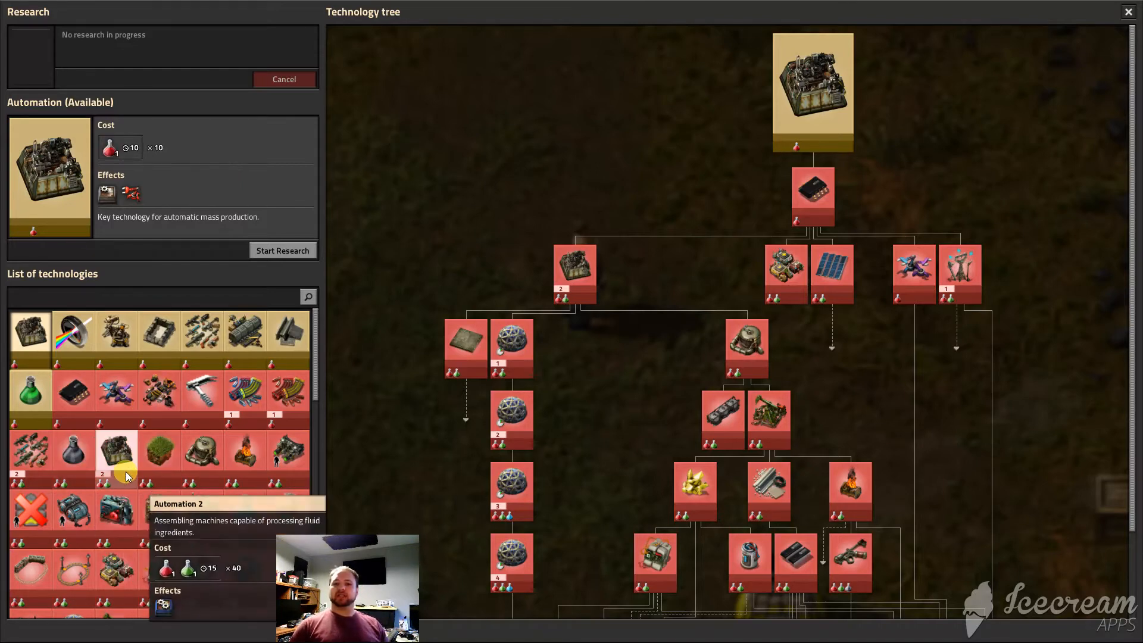
Select the Electronics node that follows Automation to view its unavailable status and cost
scroll(down, 3)
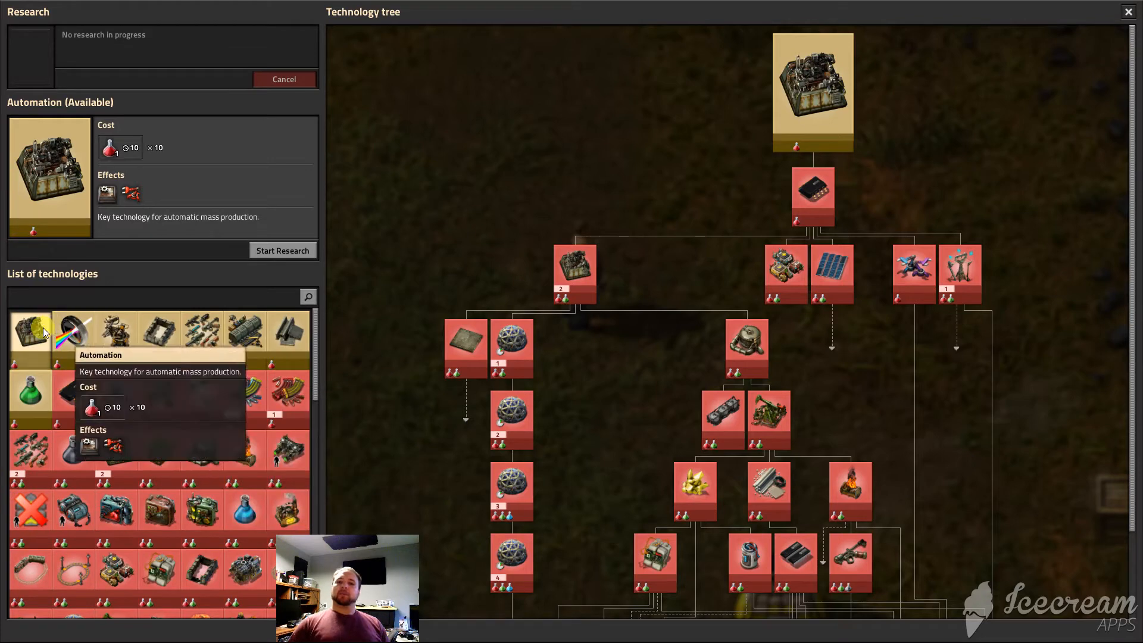
mouse_move(784, 89)
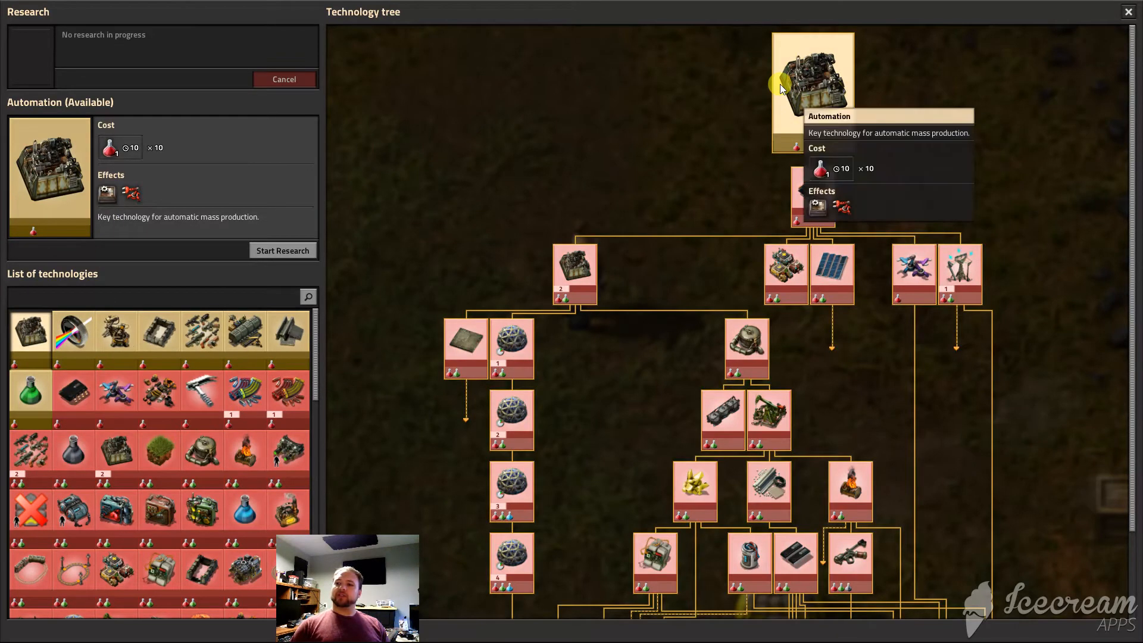
click(814, 171)
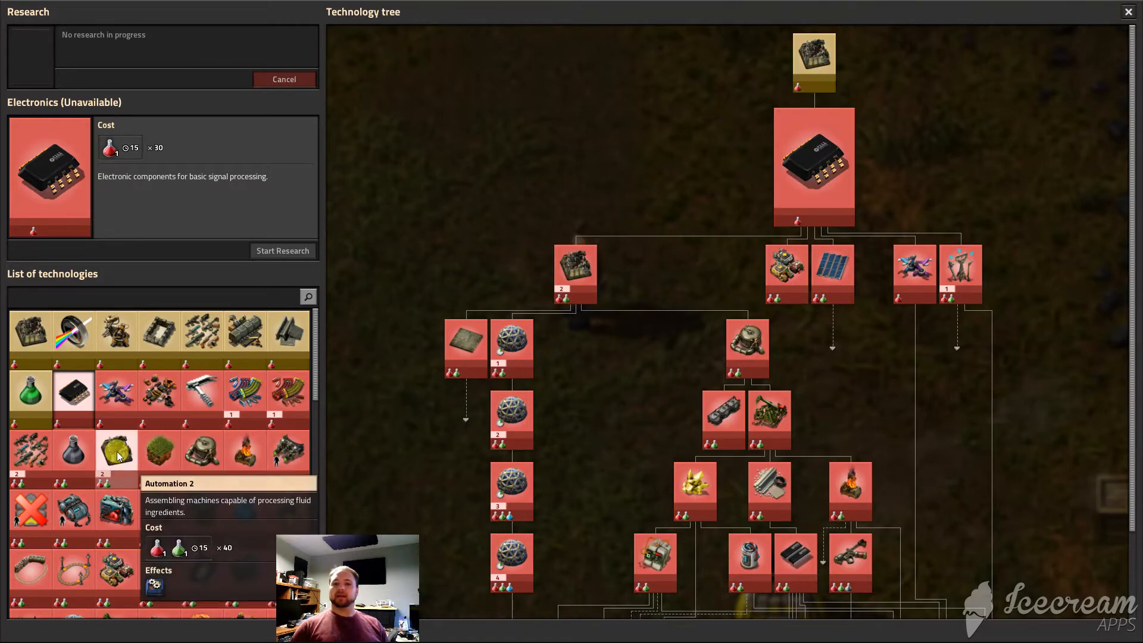
click(115, 450)
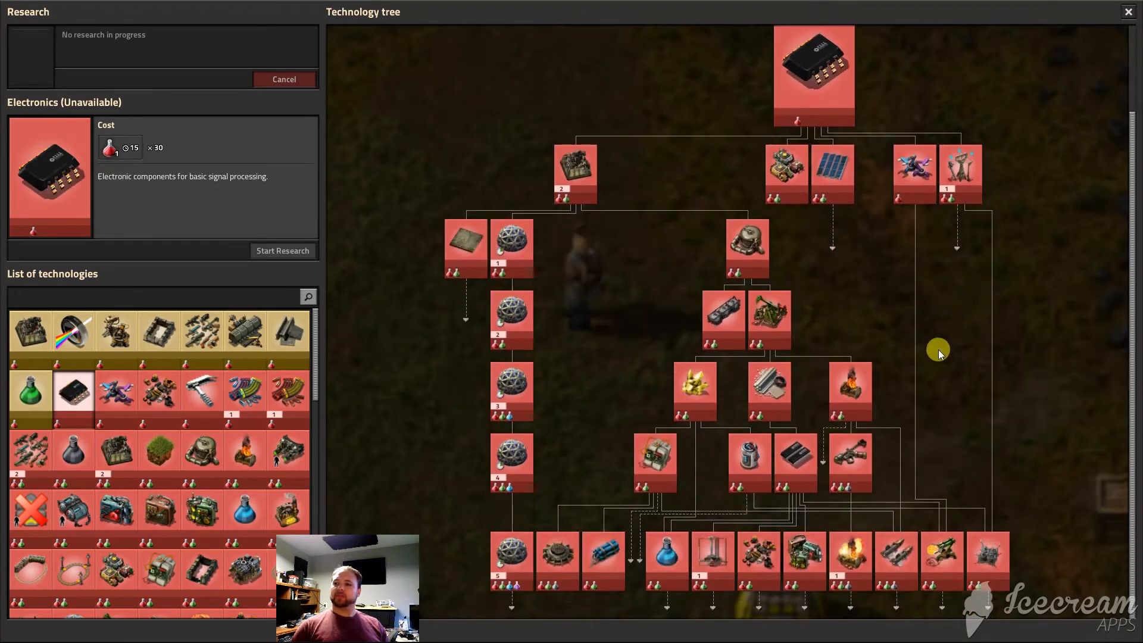
mouse_move(631, 461)
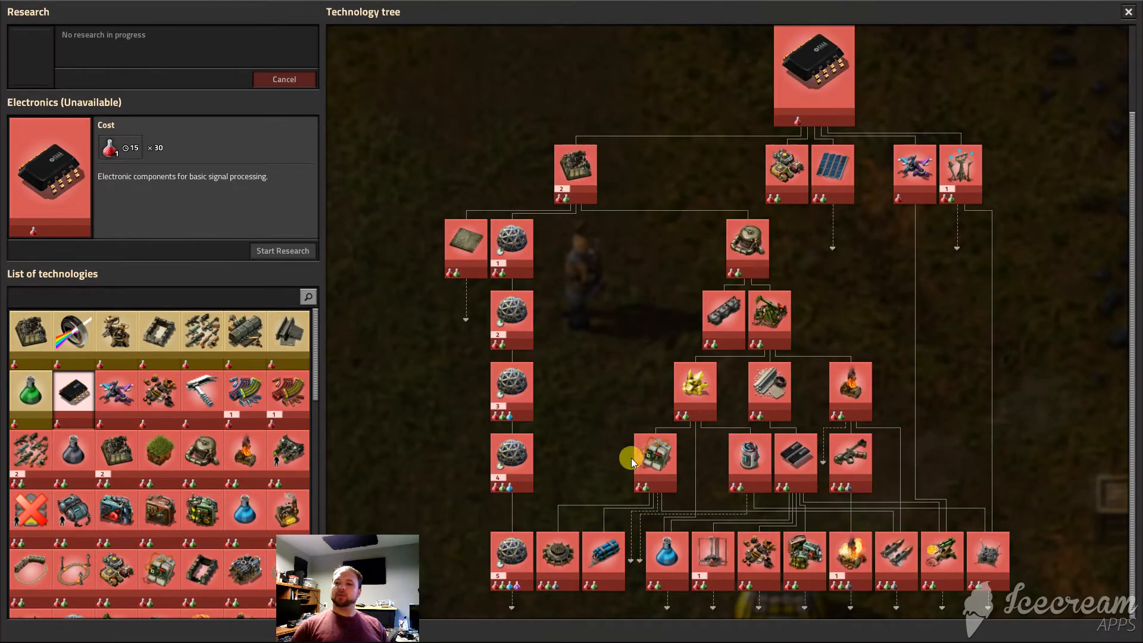
mouse_move(641, 216)
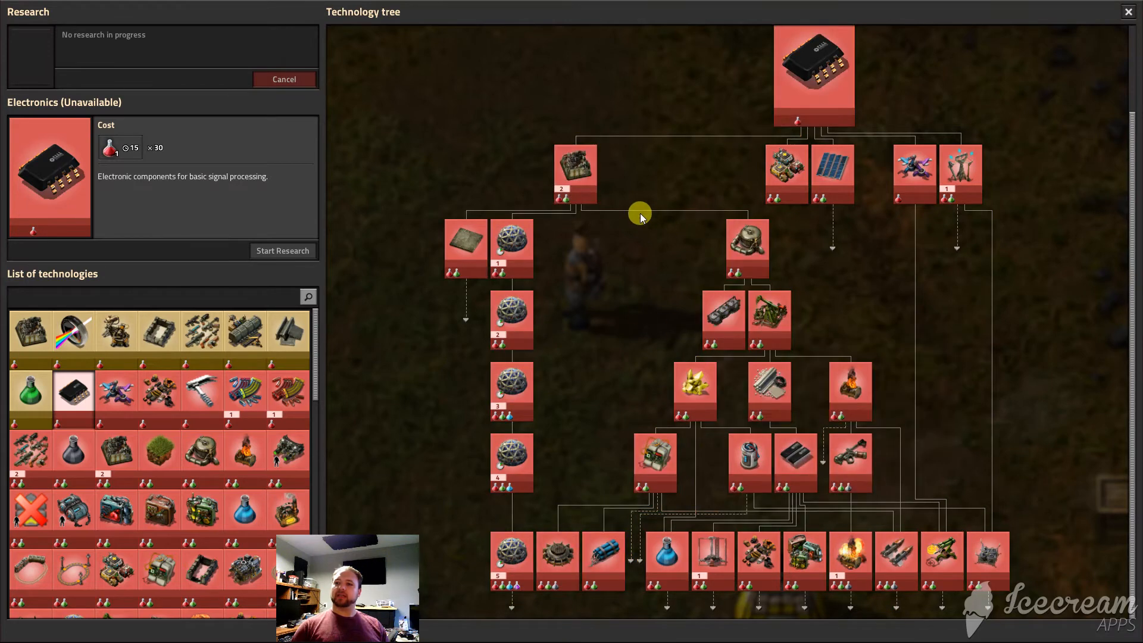
mouse_move(961, 174)
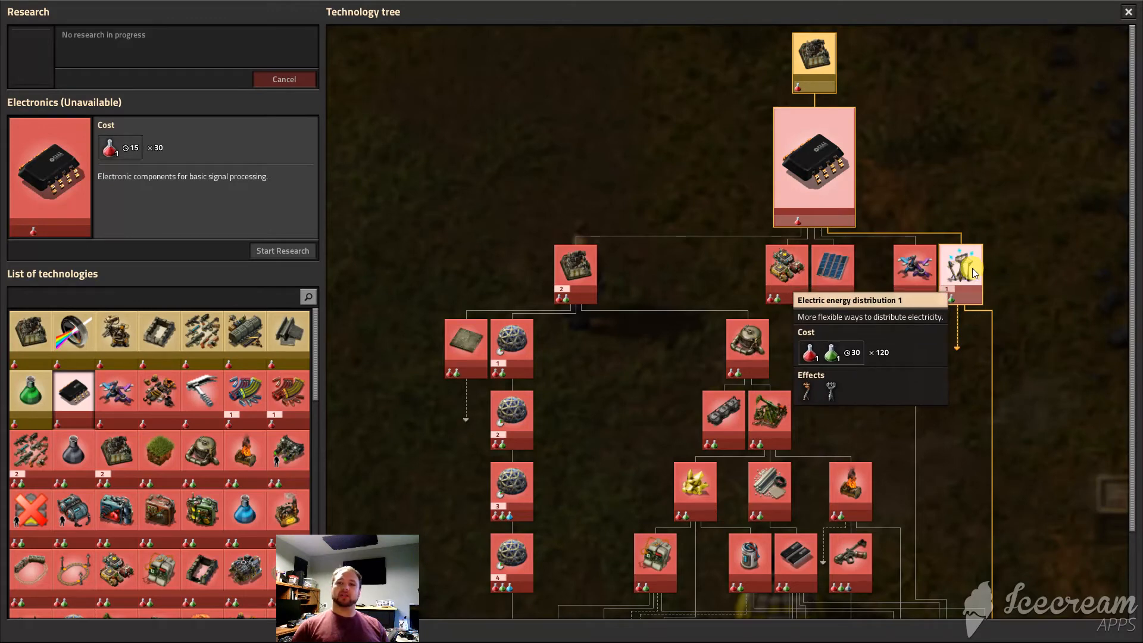
mouse_move(246, 332)
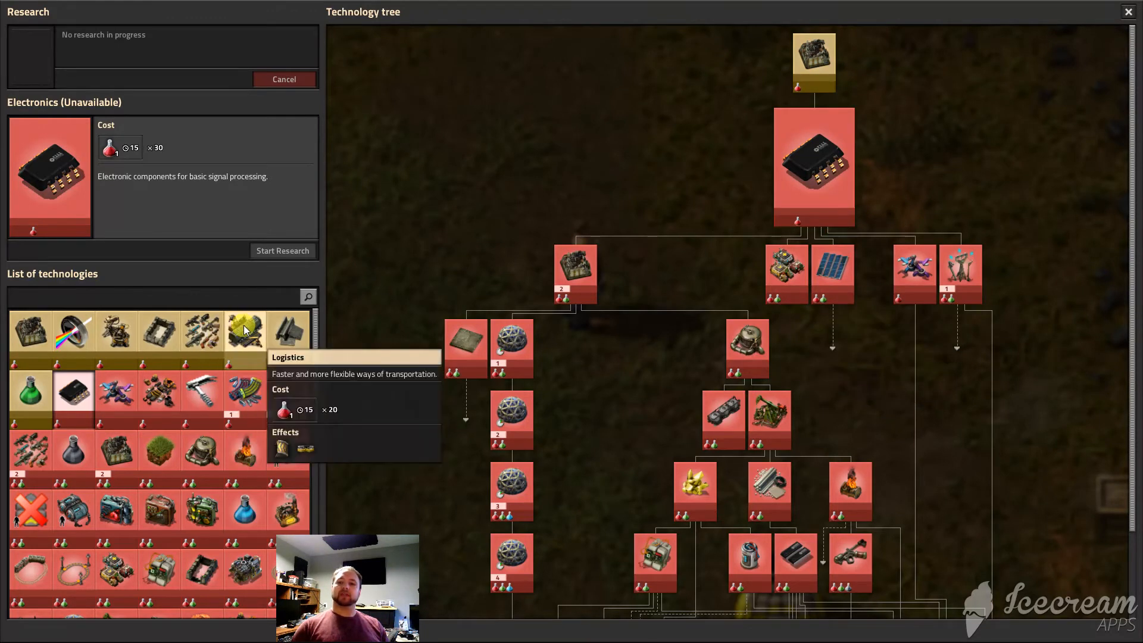
Select Logistics in the technology list to show its cost, effects and follow-up technologies
click(245, 336)
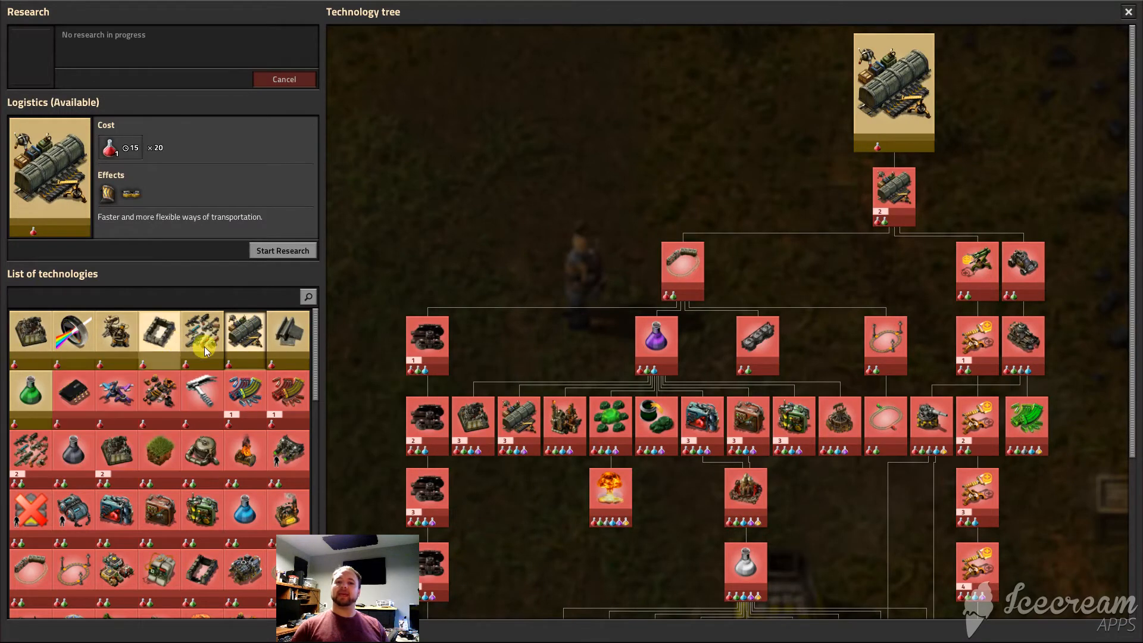
mouse_move(828, 118)
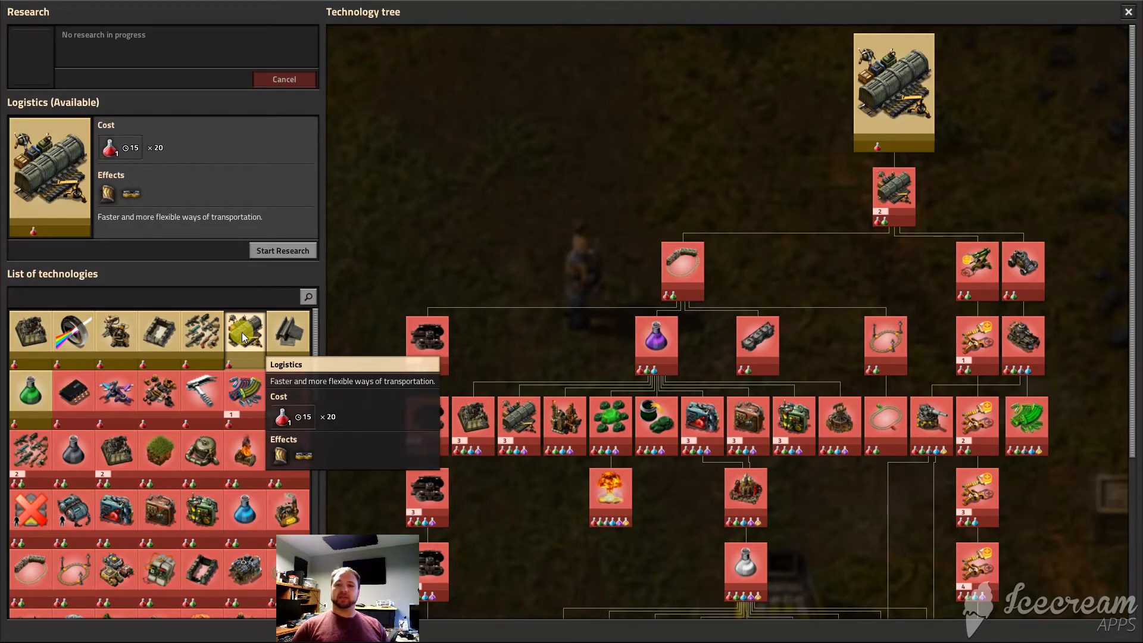
mouse_move(200, 343)
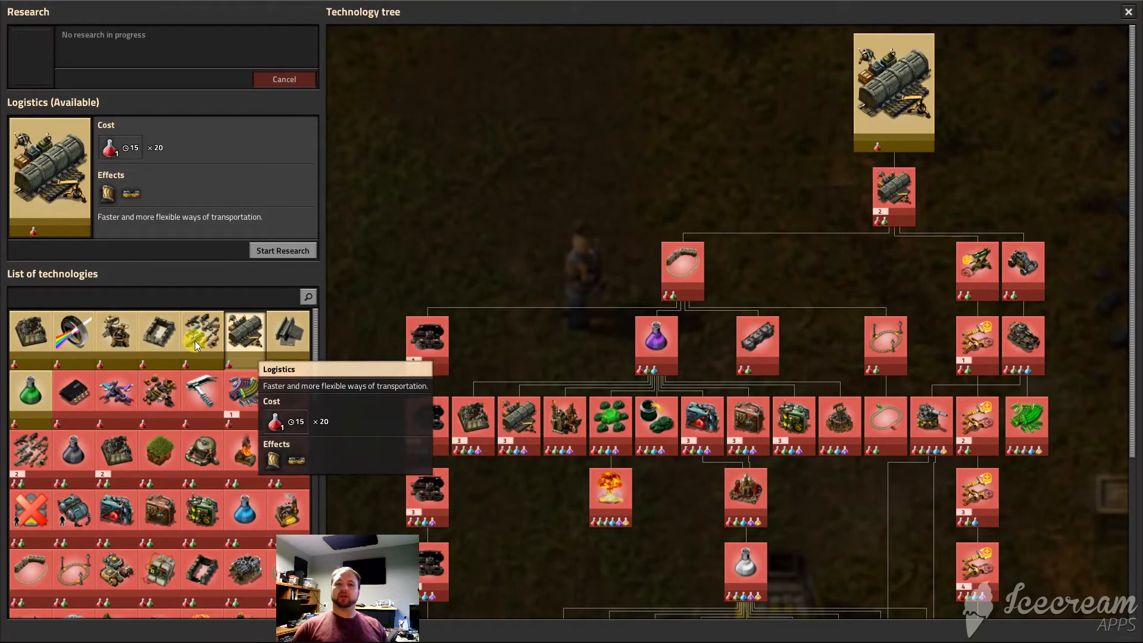
mouse_move(458, 216)
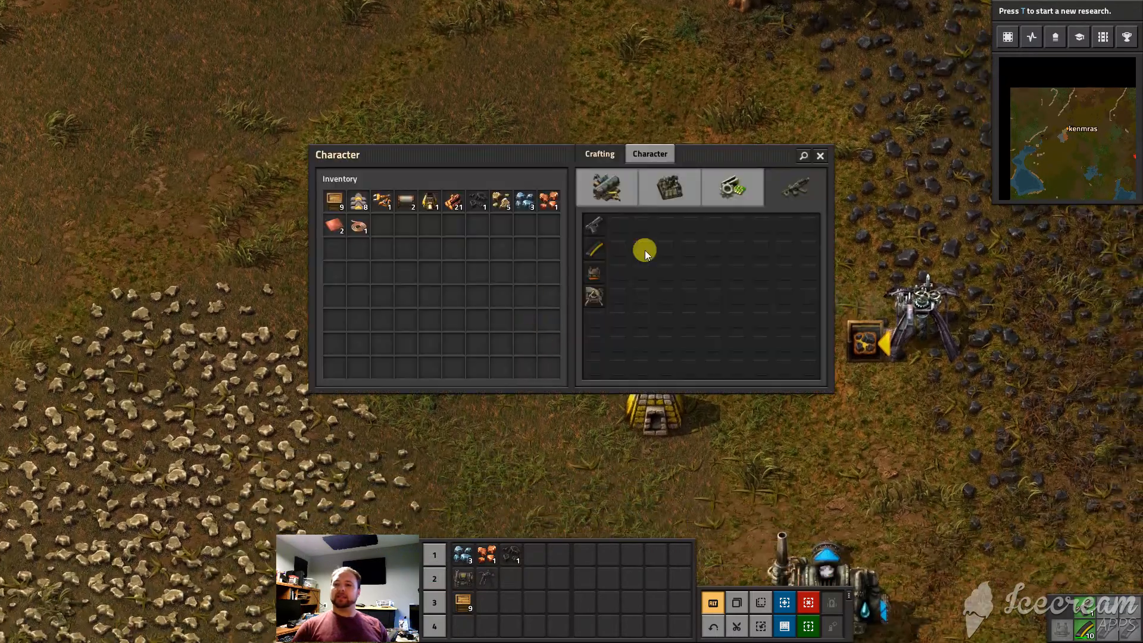
mouse_move(594, 321)
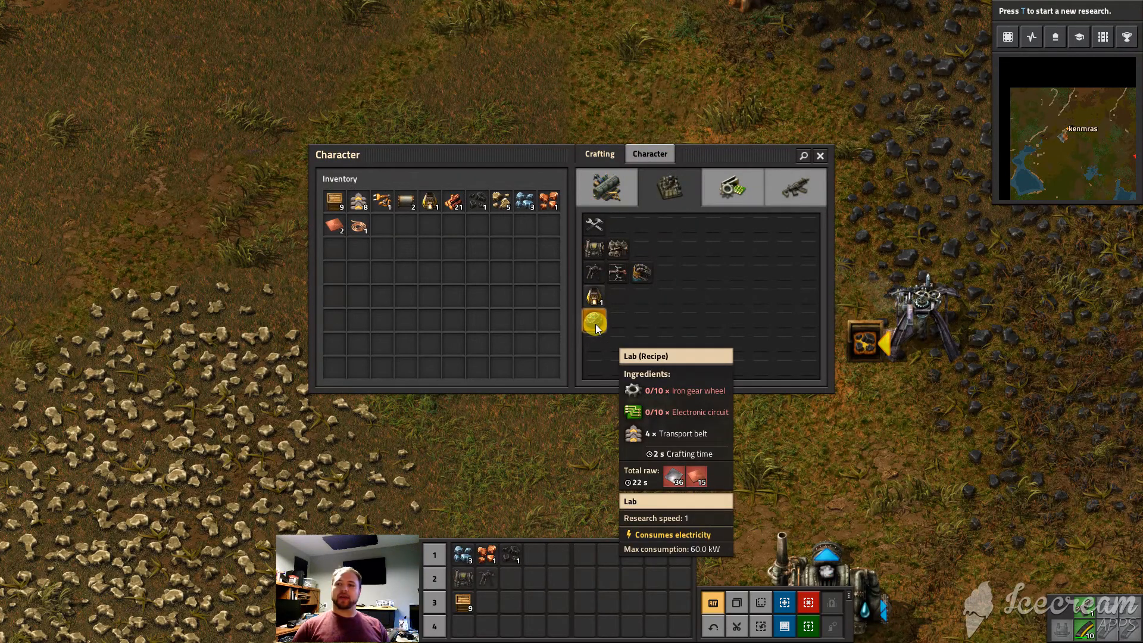
Show the Intermediate products recipes in the reopened crafting window
click(731, 187)
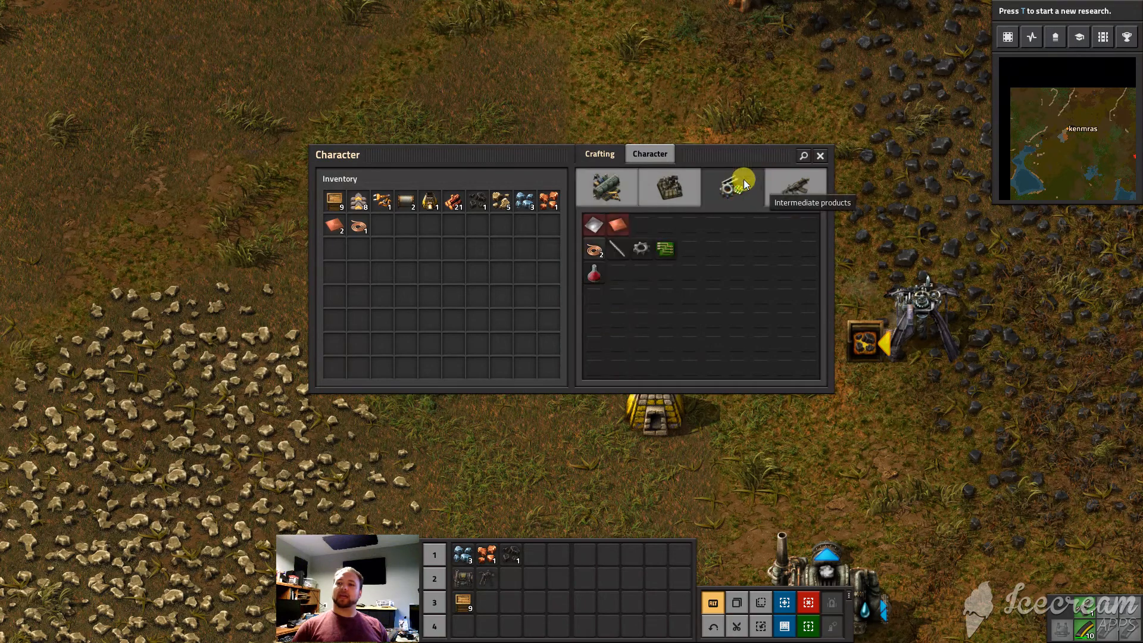
mouse_move(593, 274)
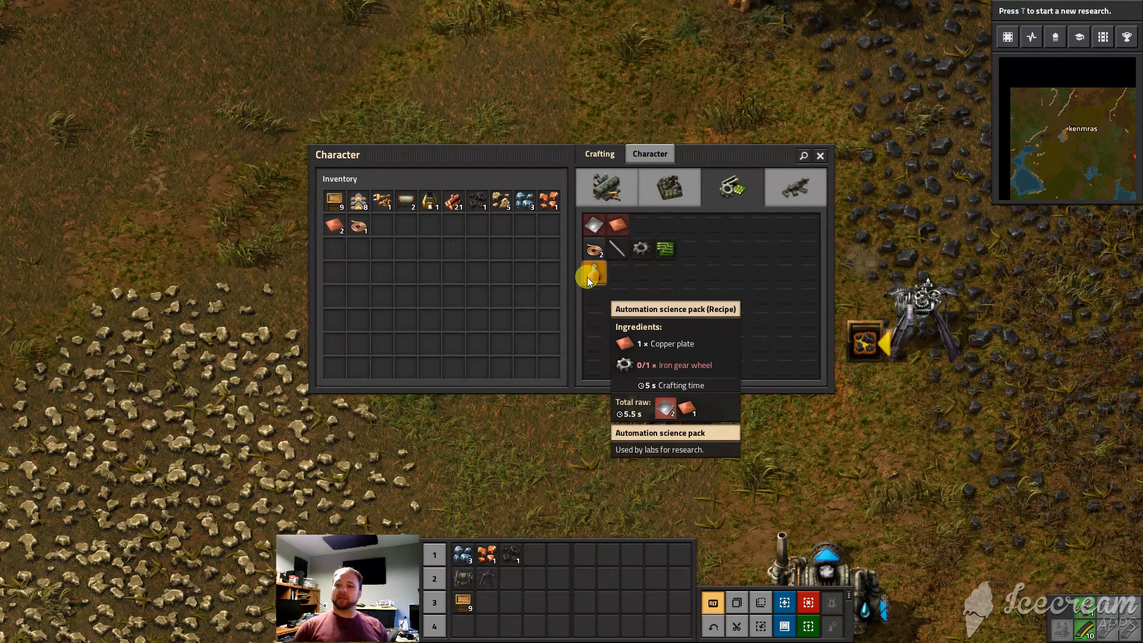
mouse_move(598, 320)
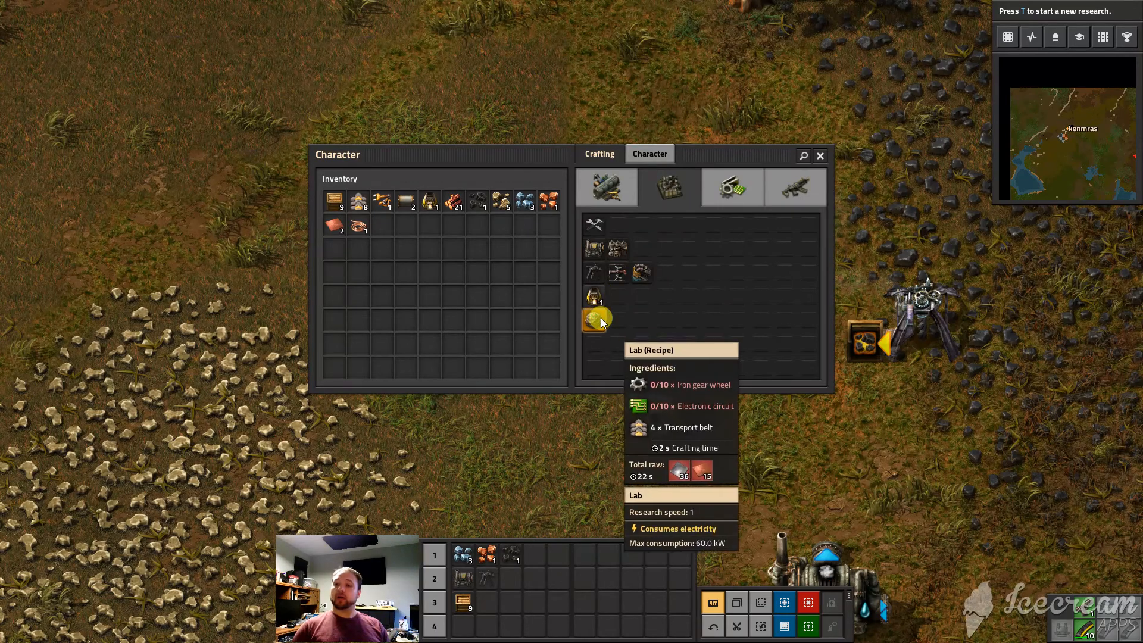
Return to the technology tree with T and start Automation research at 0% progress
key(t)
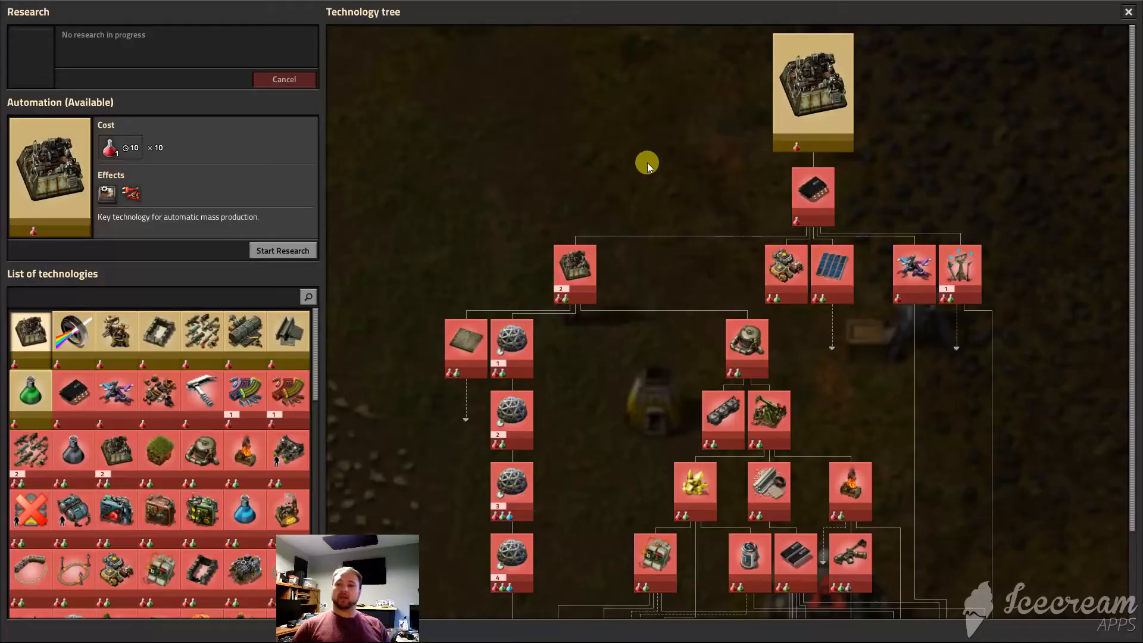
mouse_move(45, 75)
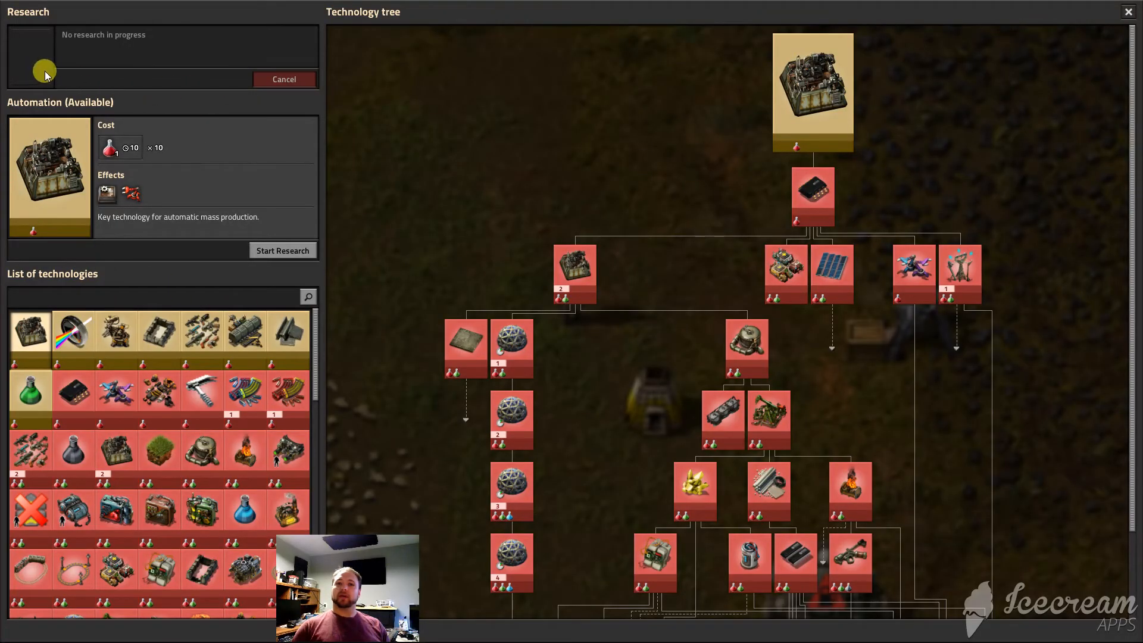
mouse_move(34, 200)
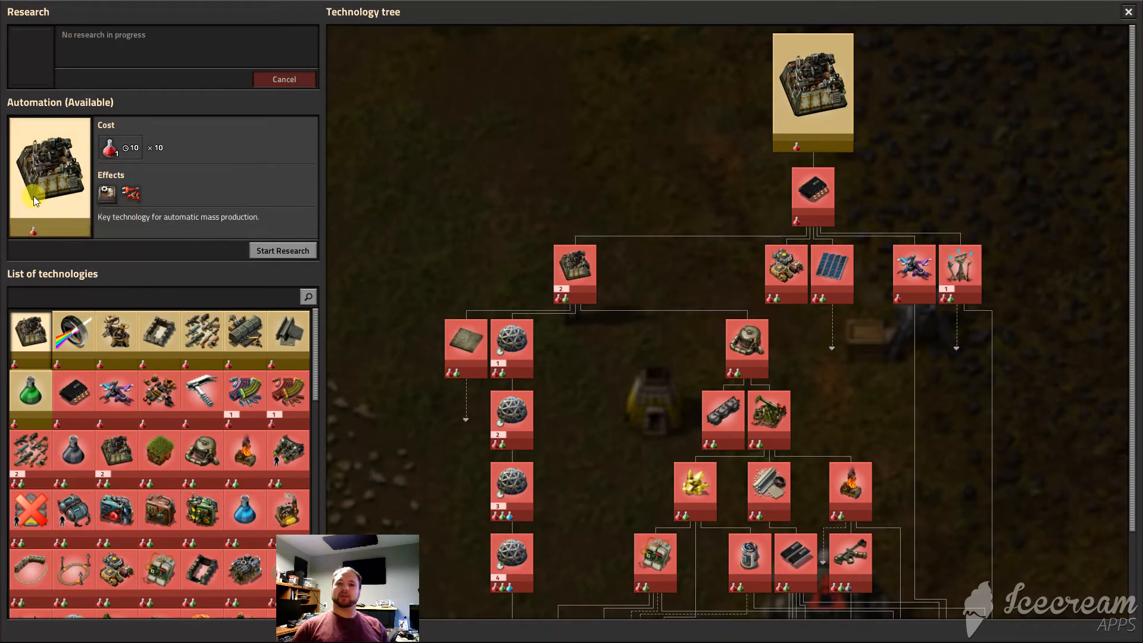
click(283, 250)
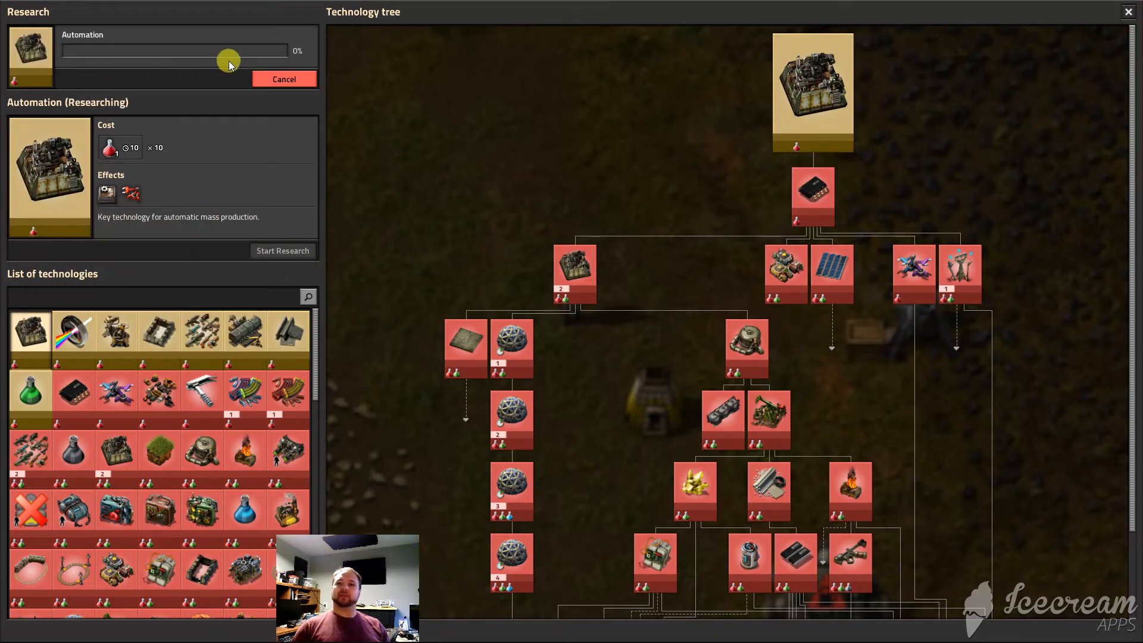